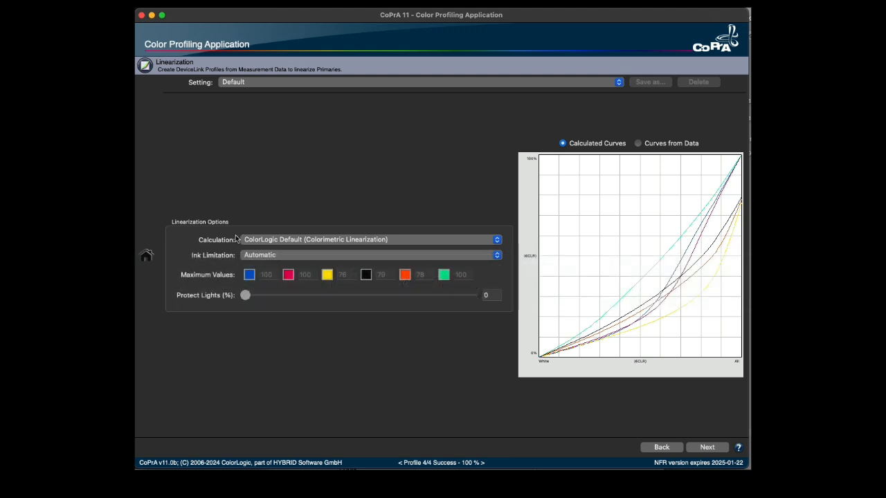
{"action": "mouse_move", "coordinate": [318, 186]}
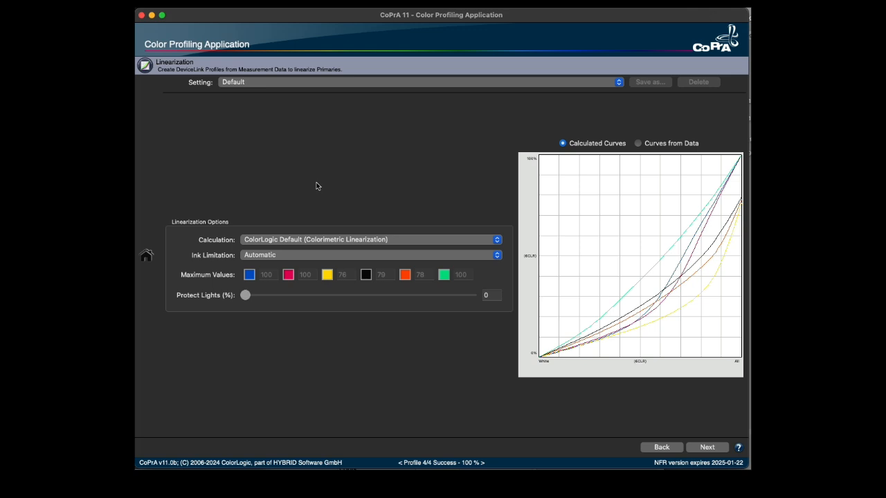
{"action": "mouse_move", "coordinate": [291, 260]}
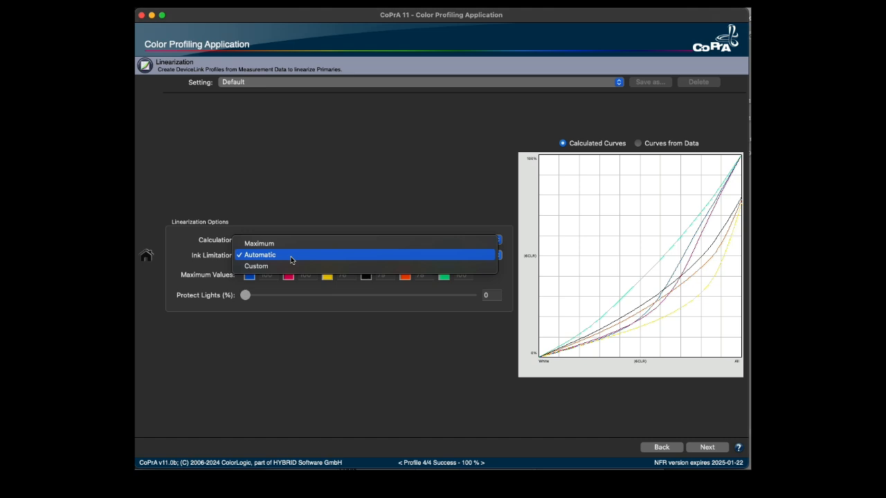
Set the linearization ink limitation to Custom with a black maximum value of 65.
{"action": "left_click", "coordinate": [256, 266]}
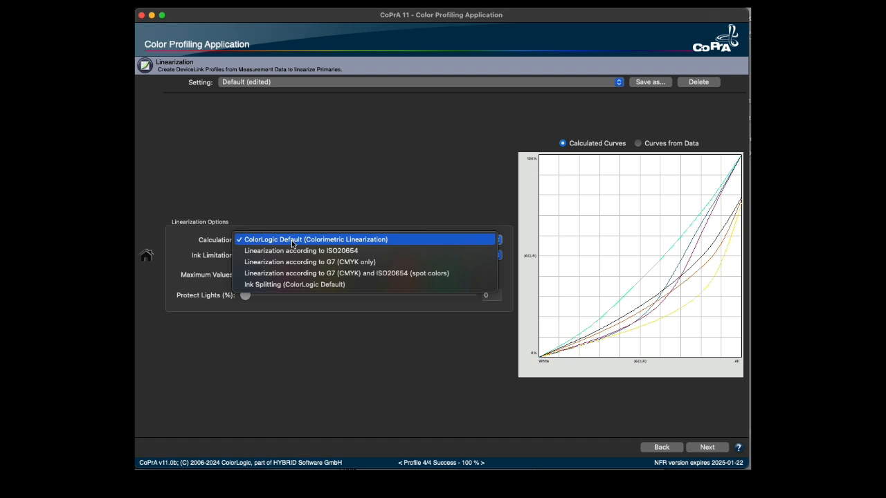
{"action": "left_click", "coordinate": [316, 238]}
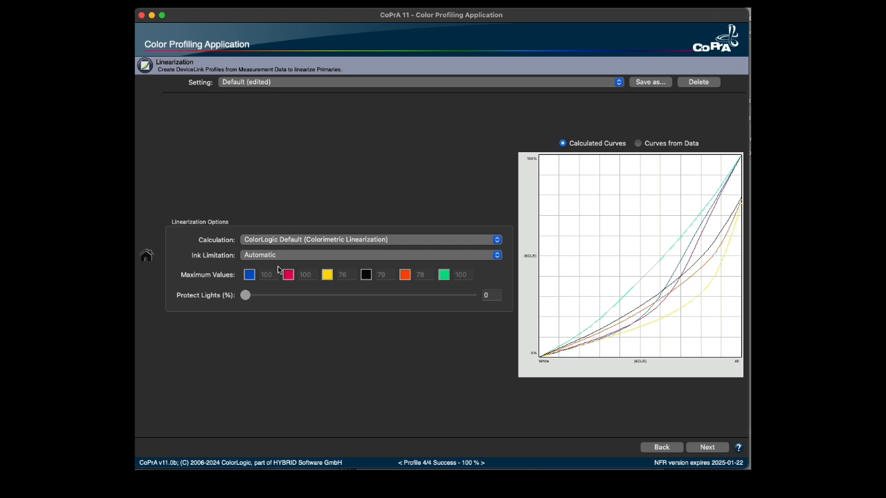
{"action": "mouse_move", "coordinate": [282, 262]}
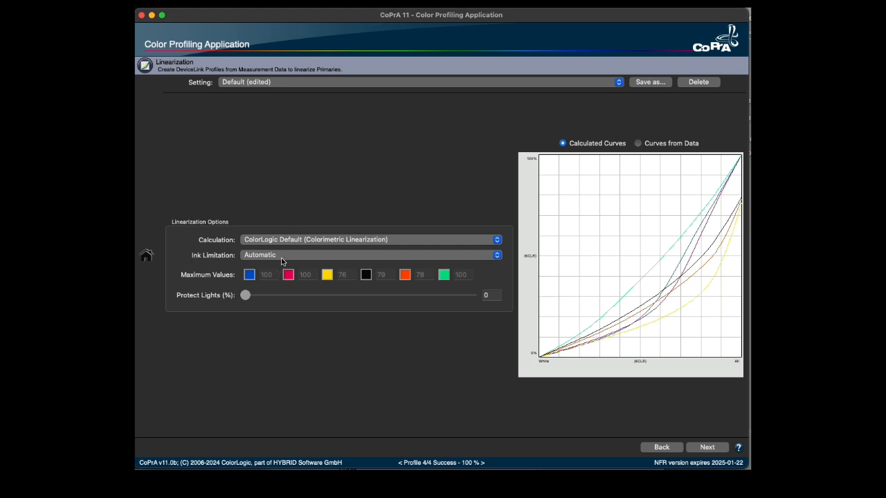
{"action": "left_click", "coordinate": [372, 254]}
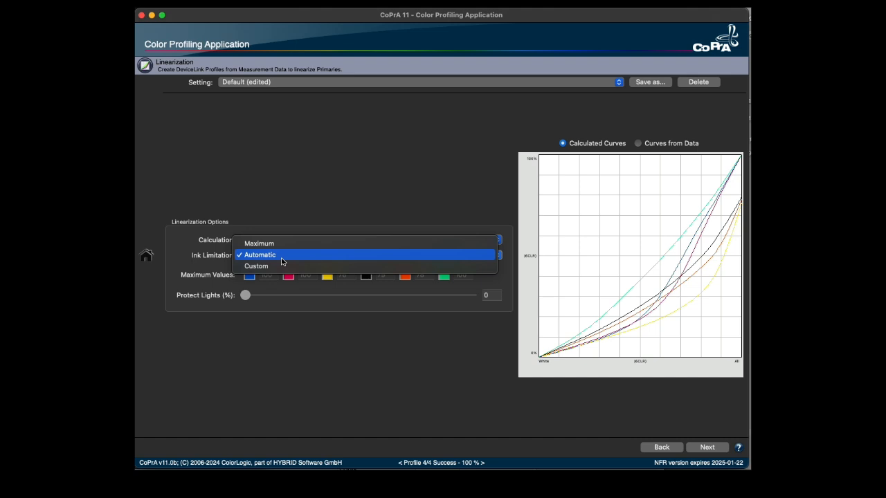
{"action": "left_click", "coordinate": [259, 255]}
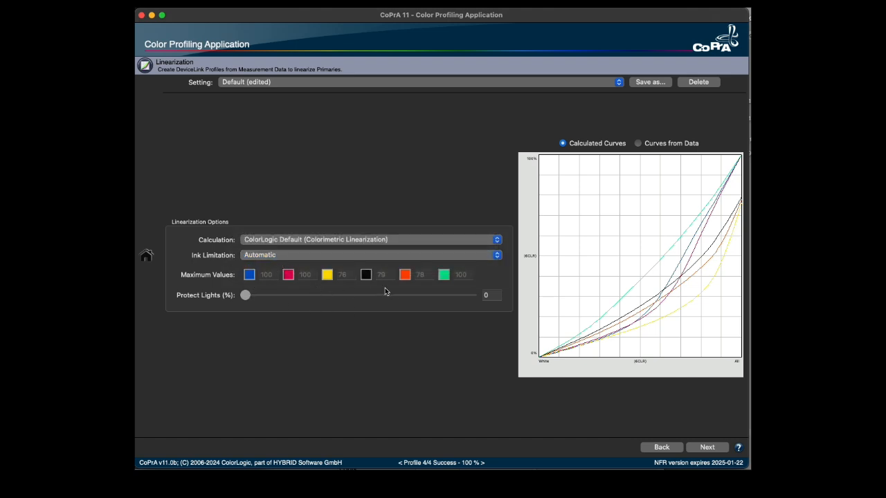
{"action": "mouse_move", "coordinate": [403, 286]}
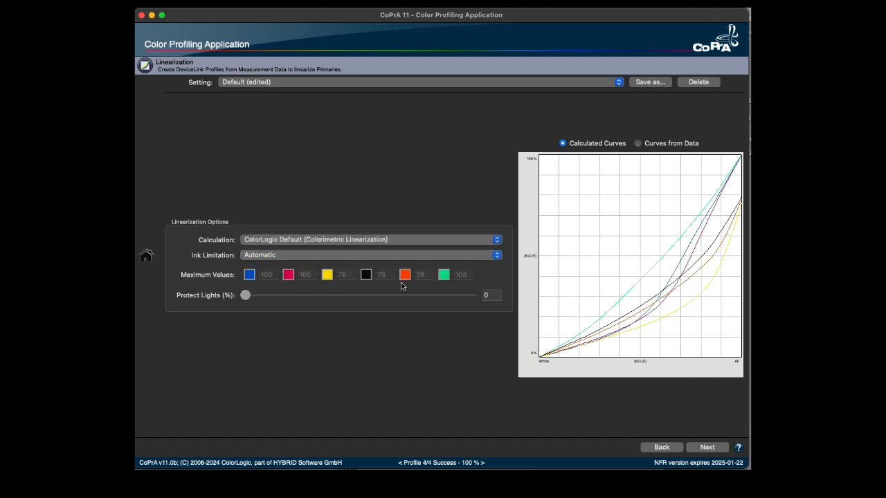
{"action": "mouse_move", "coordinate": [440, 292]}
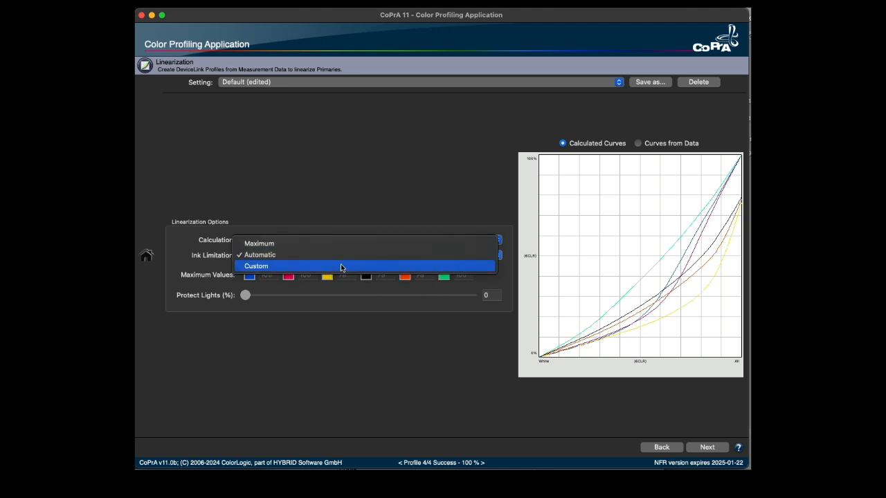
{"action": "left_click", "coordinate": [256, 266]}
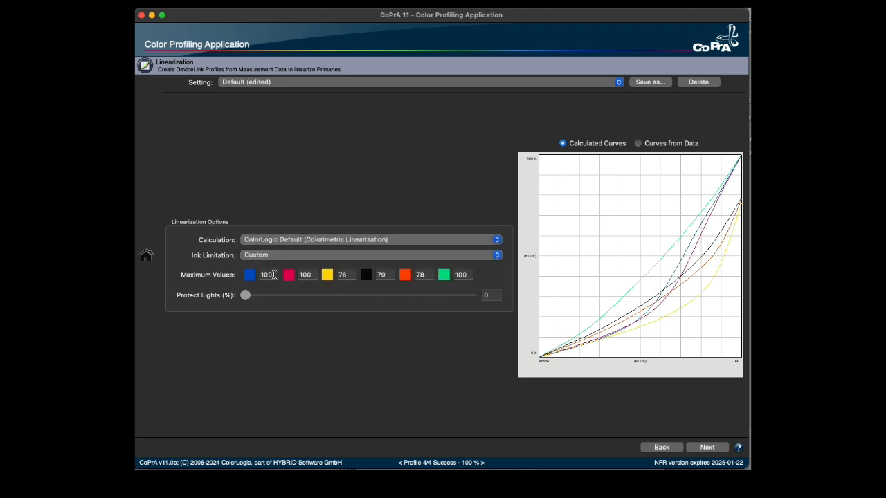
{"action": "mouse_move", "coordinate": [357, 286]}
{"action": "type", "text": "65"}
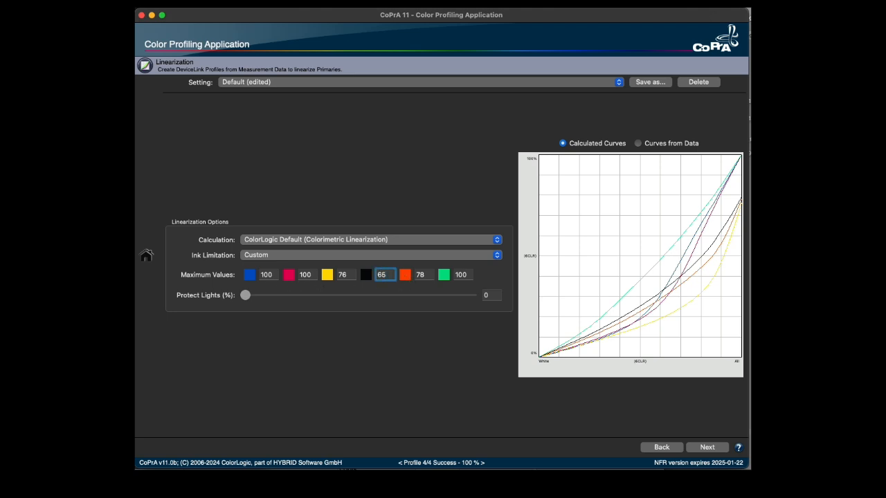
{"action": "left_click", "coordinate": [647, 295]}
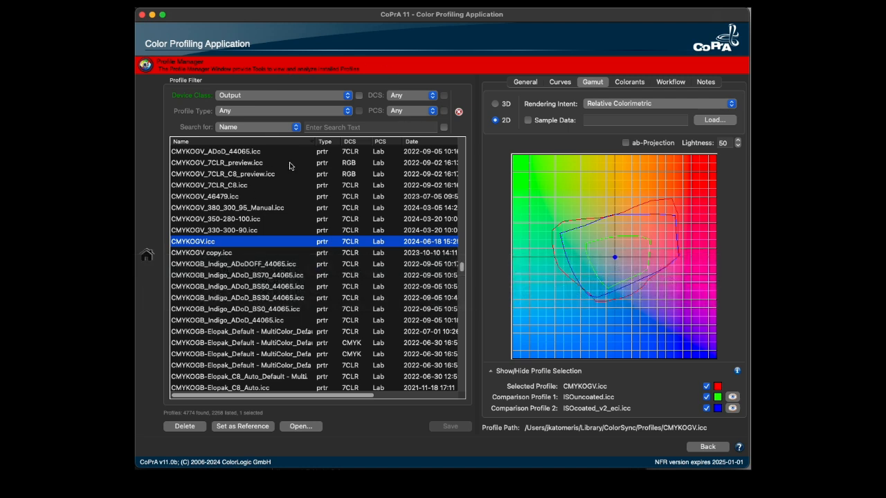
{"action": "mouse_move", "coordinate": [296, 148]}
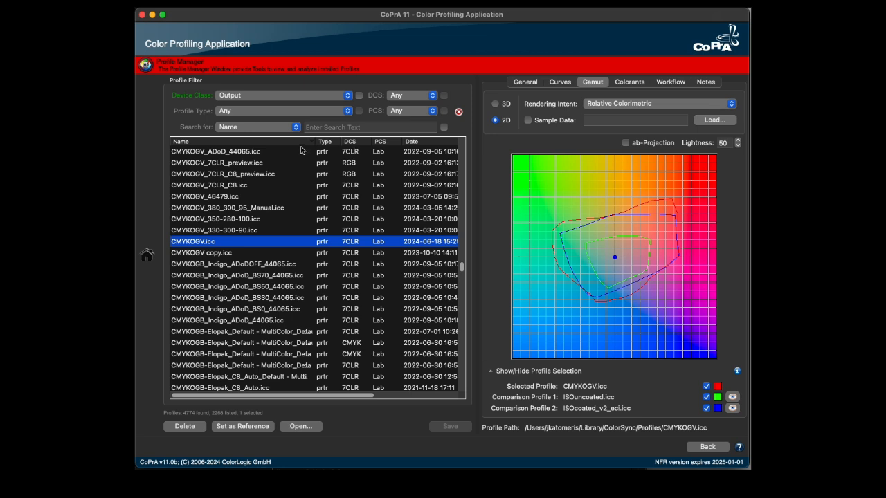
{"action": "mouse_move", "coordinate": [256, 143]}
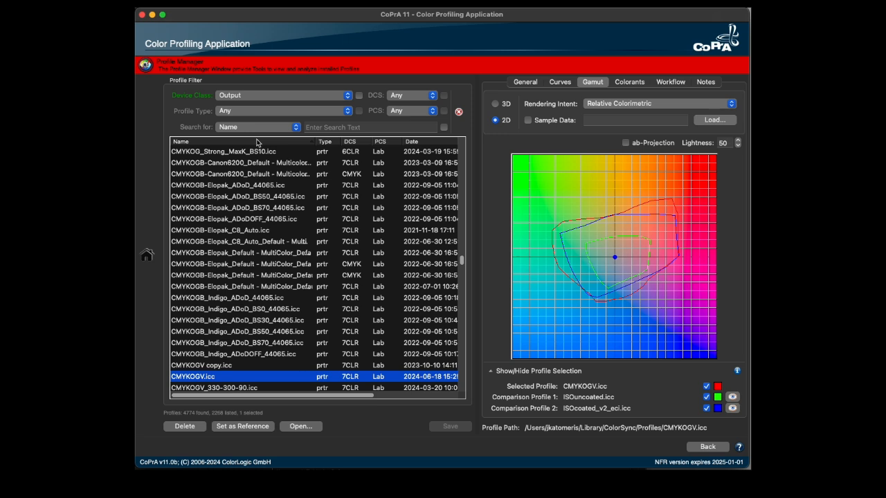
{"action": "mouse_move", "coordinate": [423, 146]}
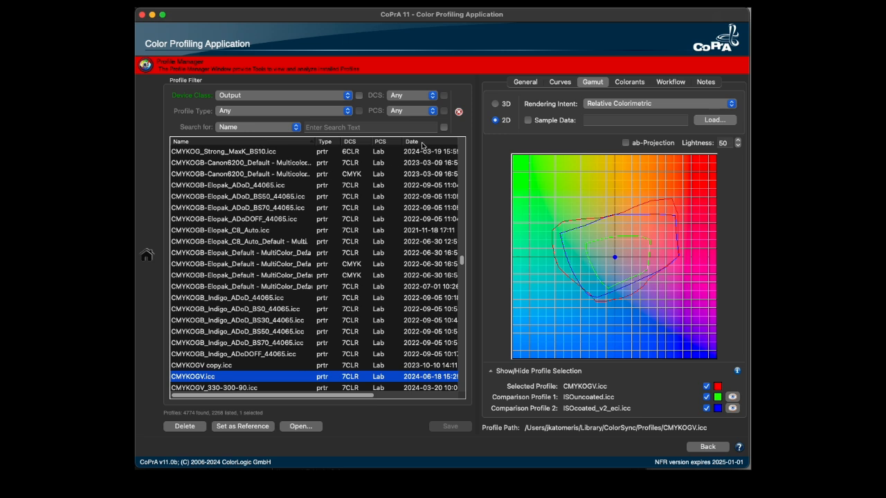
Scroll the installed output profiles and sort them by the Date column.
{"action": "scroll", "scroll_direction": "down", "scroll_amount": 3}
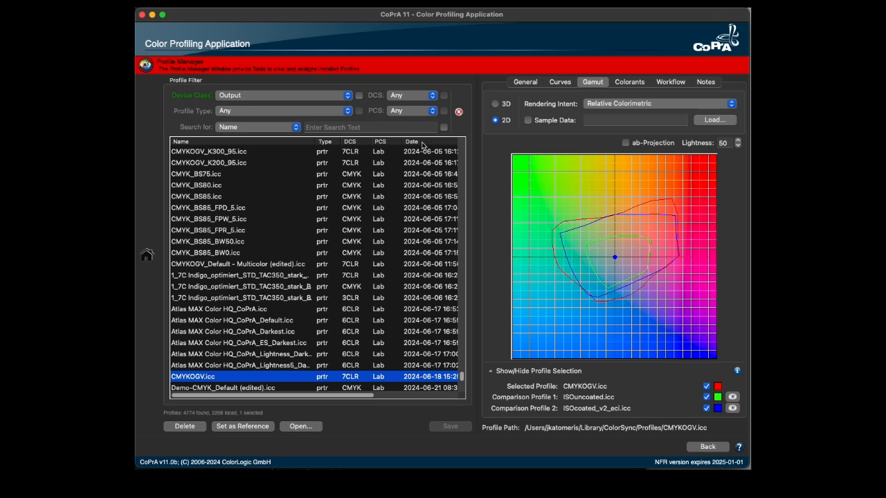
{"action": "left_click", "coordinate": [497, 103]}
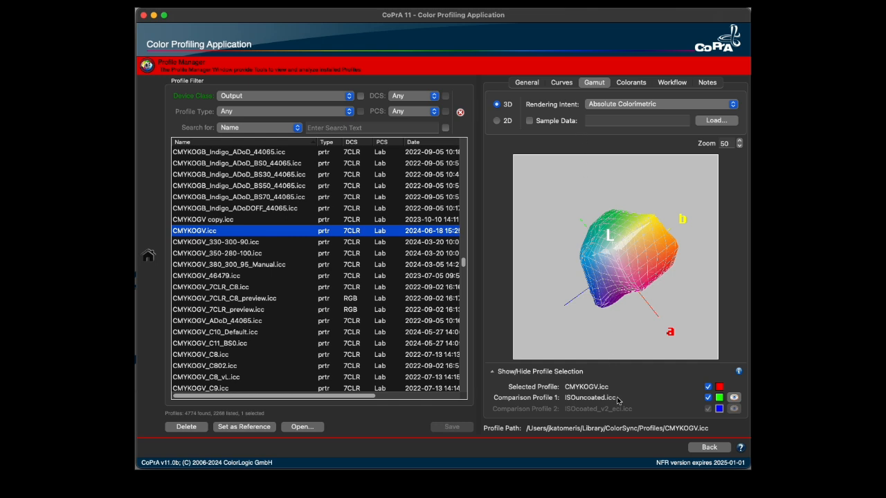
{"action": "mouse_move", "coordinate": [531, 106]}
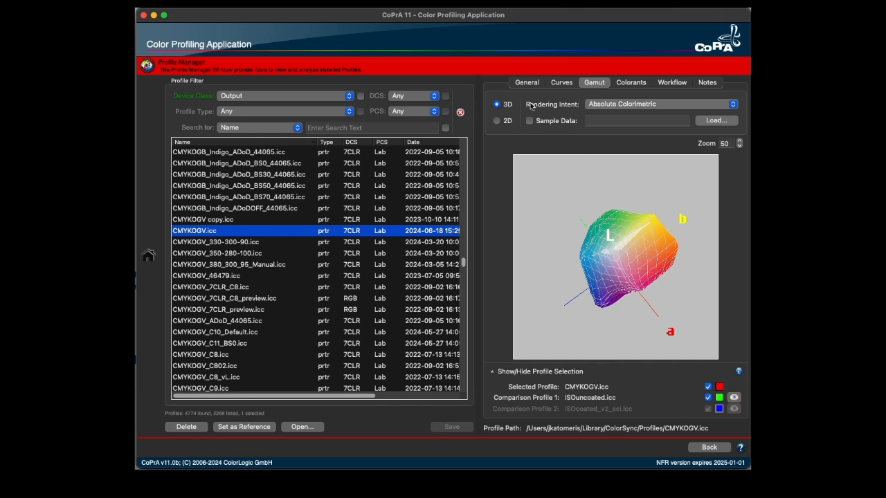
Switch the CMYKOGV.icc gamut display from 3D to a 2D slice.
{"action": "left_click", "coordinate": [497, 120]}
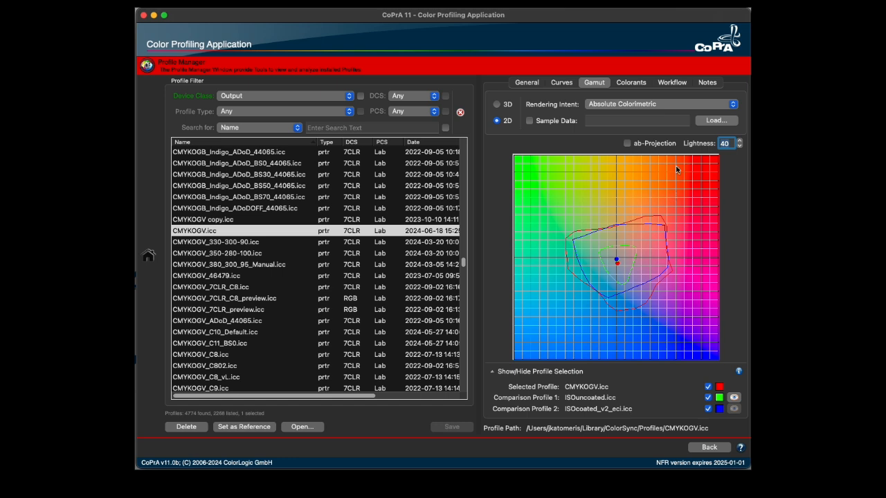
{"action": "mouse_move", "coordinate": [601, 188]}
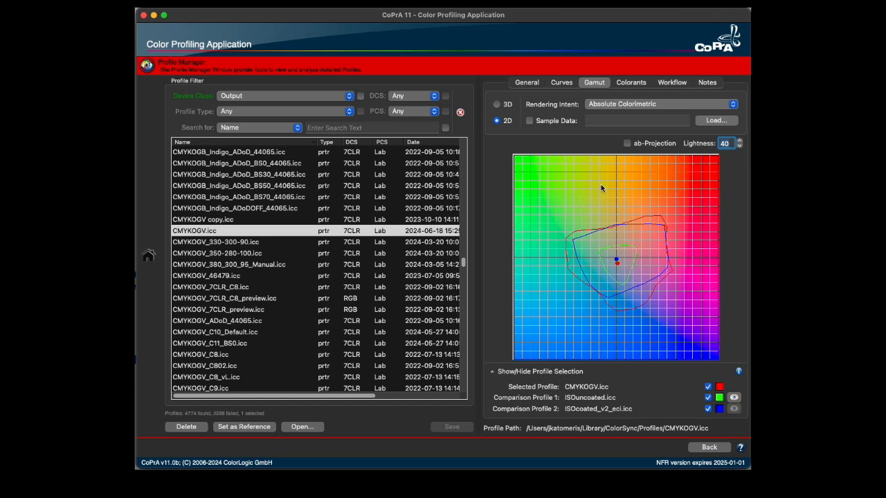
{"action": "mouse_move", "coordinate": [747, 271]}
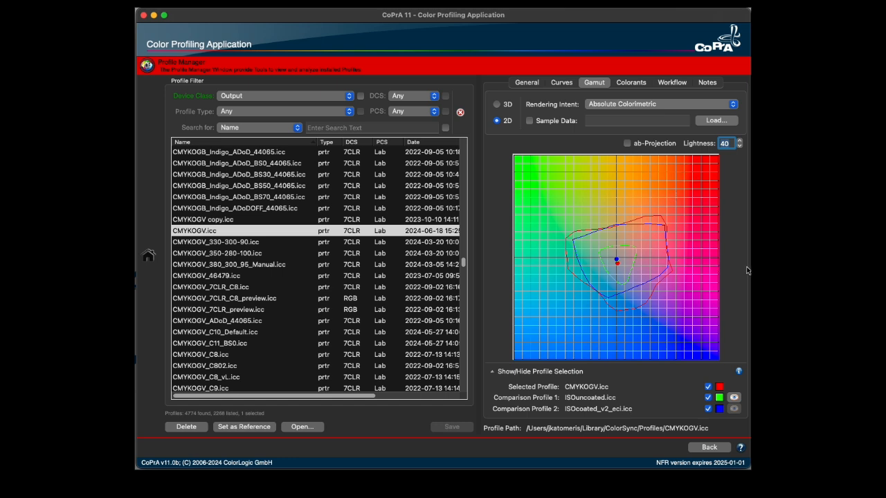
{"action": "mouse_move", "coordinate": [716, 231]}
{"action": "type", "text": "60"}
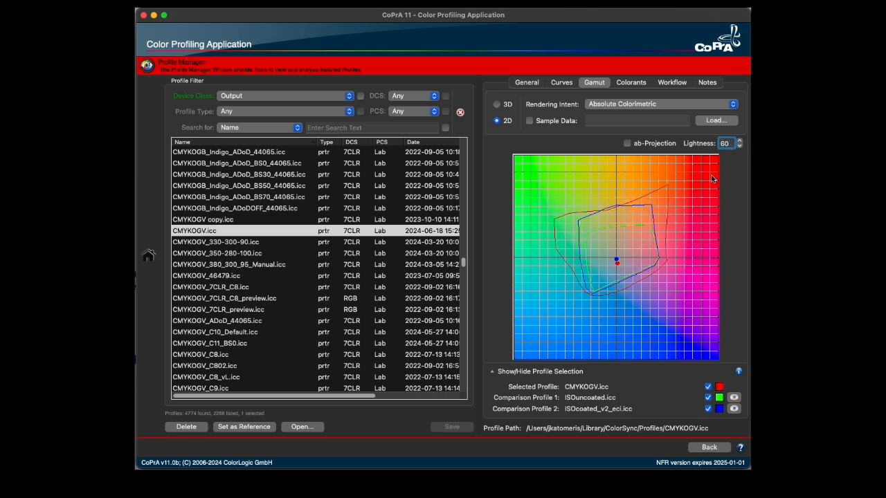
{"action": "mouse_move", "coordinate": [545, 368]}
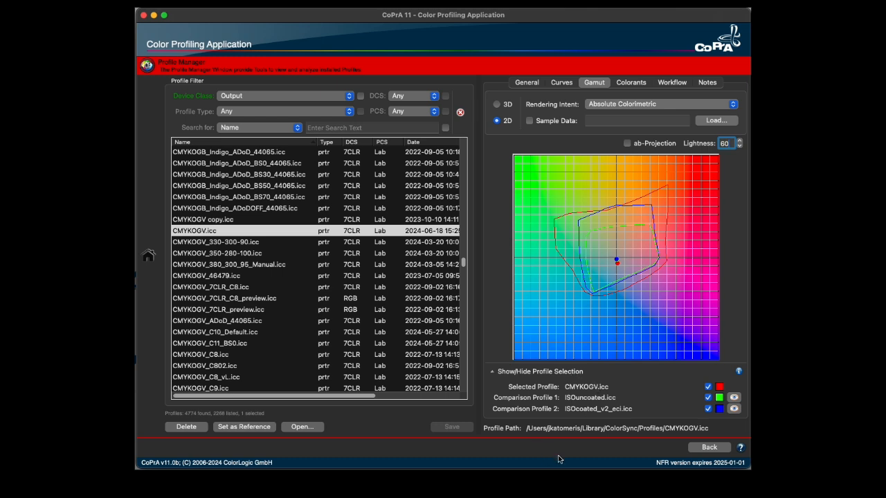
{"action": "mouse_move", "coordinate": [612, 398]}
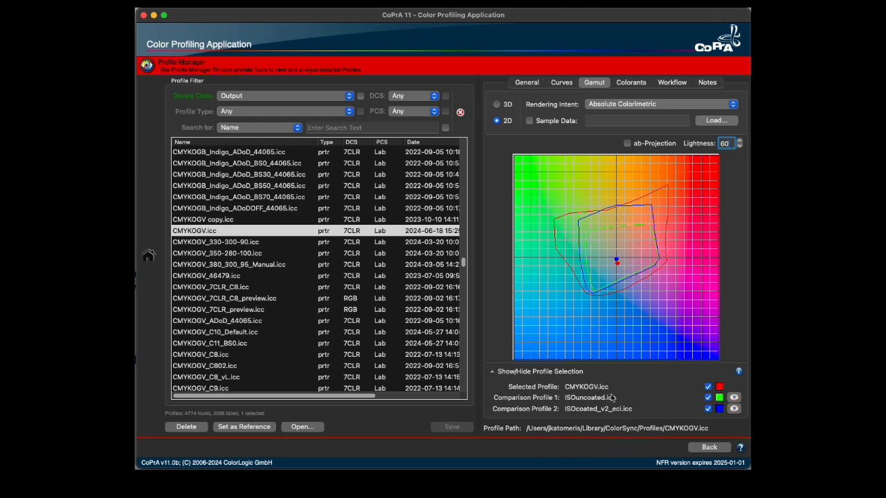
{"action": "mouse_move", "coordinate": [565, 423]}
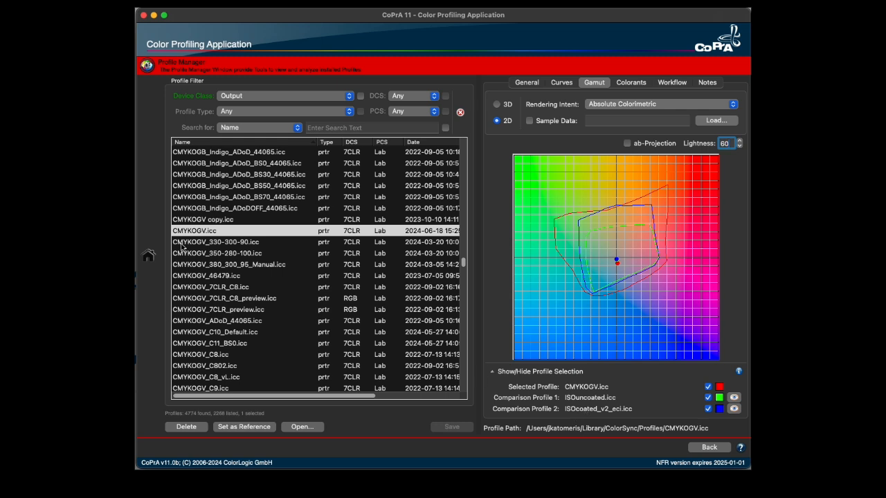
Set CMYKOGV.icc as first comparison profile and add ISOcoated_v2_eci.icc as the second.
{"action": "left_click", "coordinate": [194, 230]}
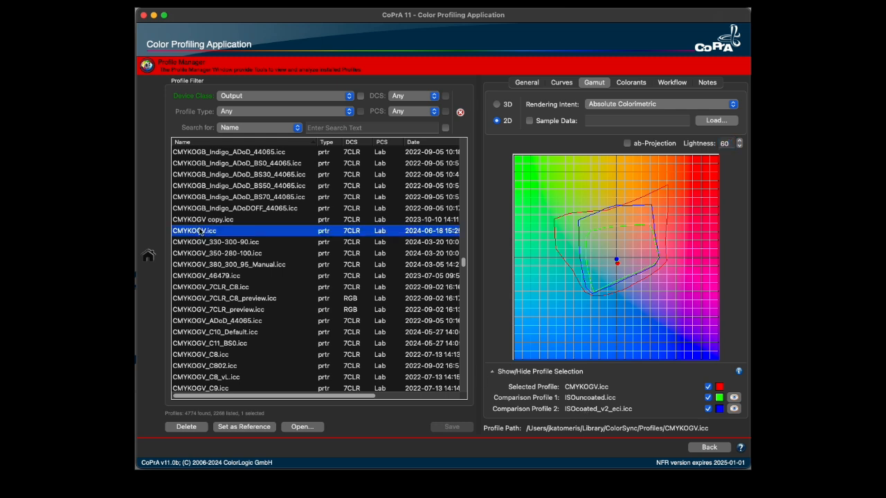
{"action": "right_click", "coordinate": [193, 231]}
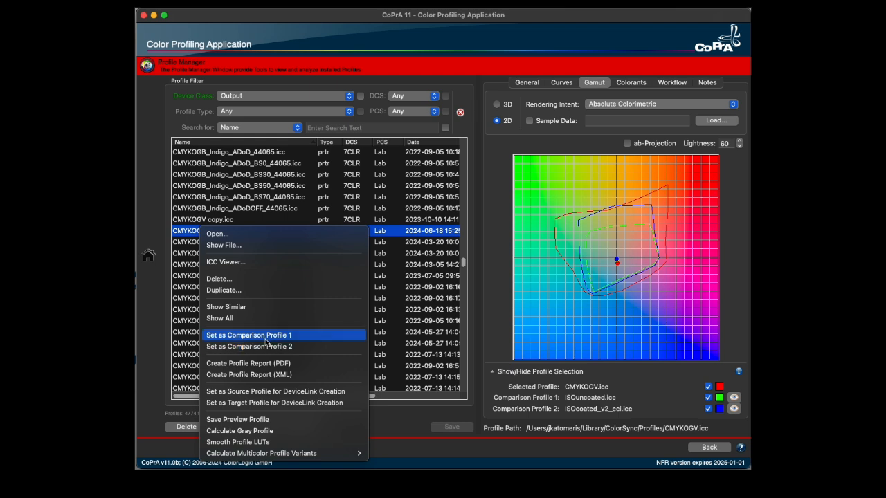
{"action": "left_click", "coordinate": [248, 335]}
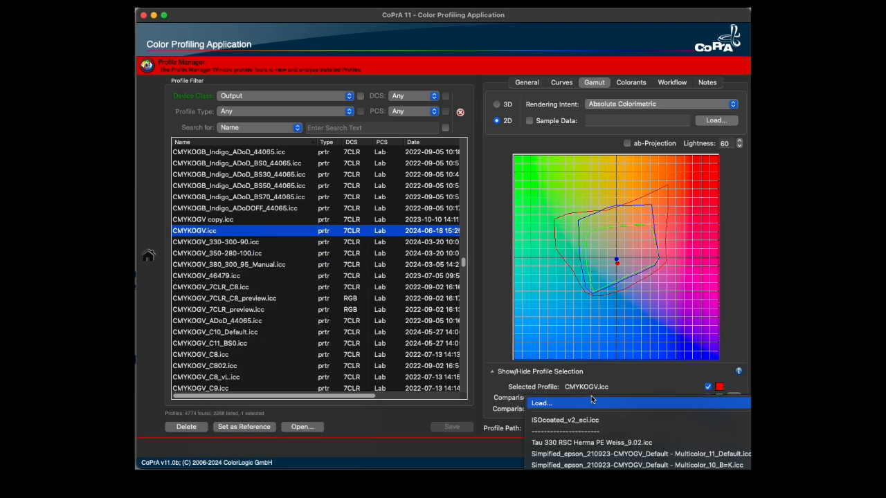
{"action": "left_click", "coordinate": [565, 420]}
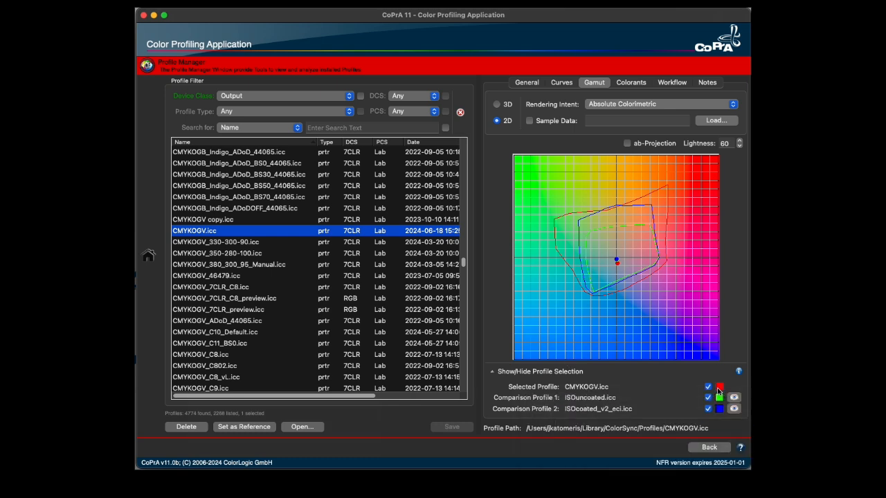
Change the CMYKOGV.icc gamut outline colour from red to purple.
{"action": "left_click", "coordinate": [720, 388]}
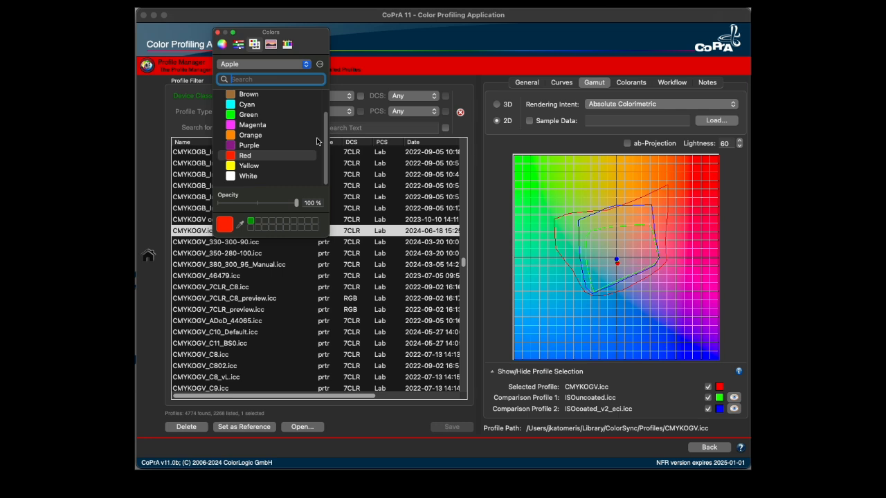
{"action": "left_click", "coordinate": [248, 145]}
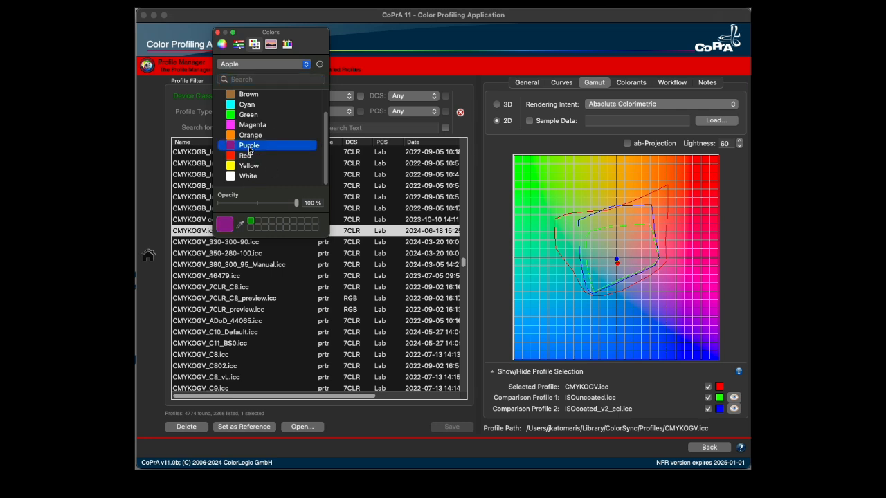
{"action": "left_click", "coordinate": [248, 146]}
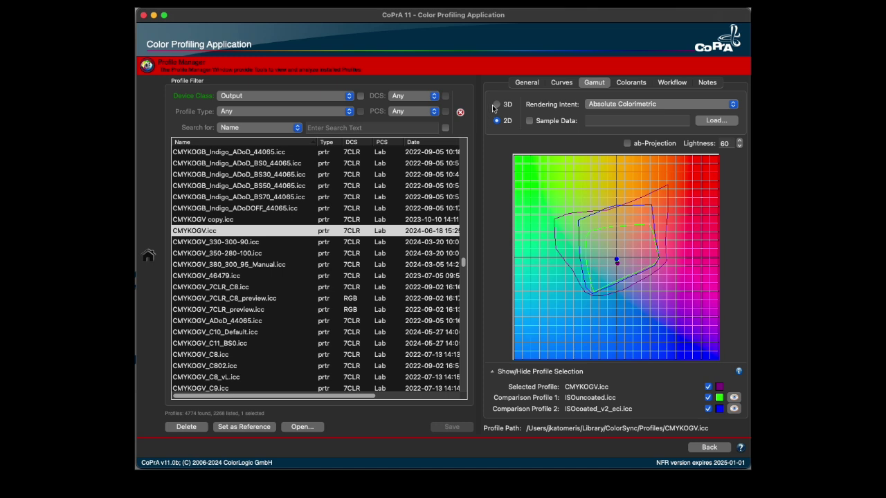
Show the gamuts as a 3D solid at zoom 40 enclosed by a grid box.
{"action": "left_click", "coordinate": [497, 104]}
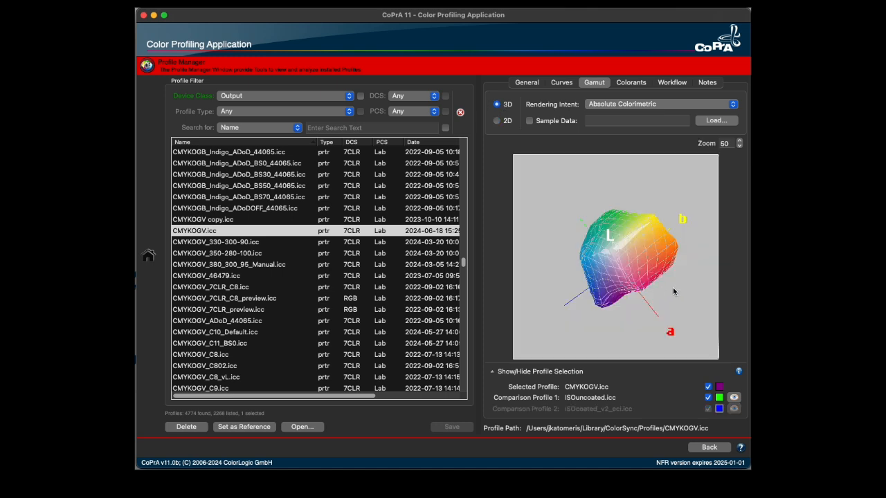
{"action": "mouse_move", "coordinate": [625, 274]}
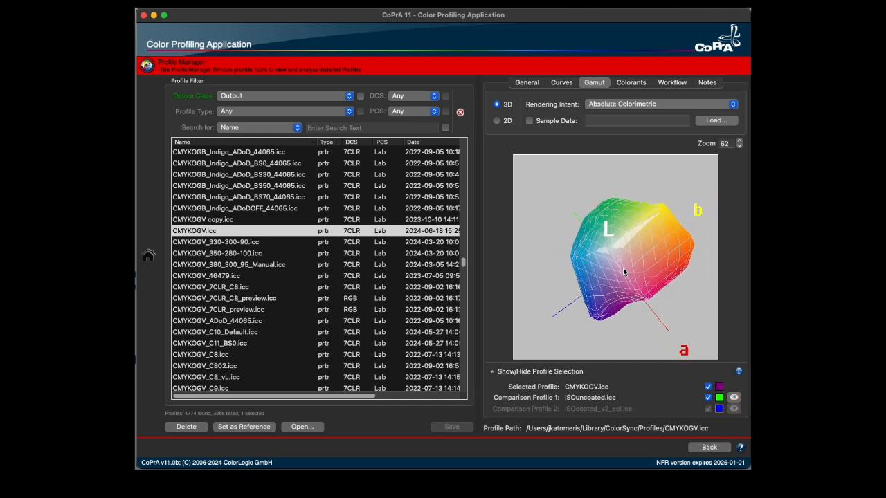
{"action": "triple_click", "coordinate": [725, 143]}
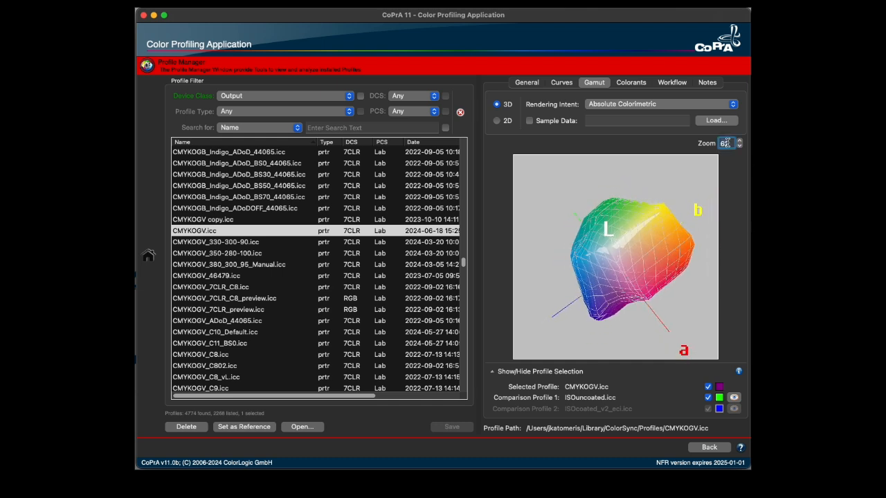
{"action": "left_click", "coordinate": [738, 145]}
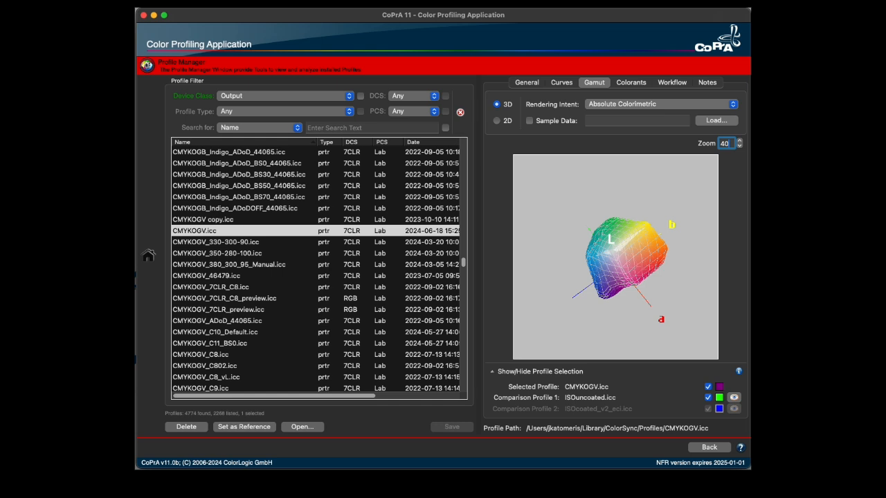
{"action": "mouse_move", "coordinate": [559, 228]}
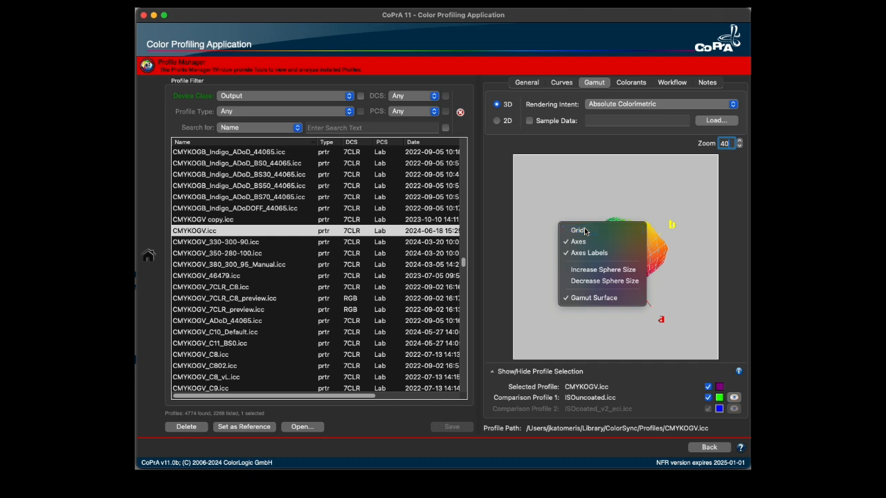
{"action": "left_click", "coordinate": [577, 231]}
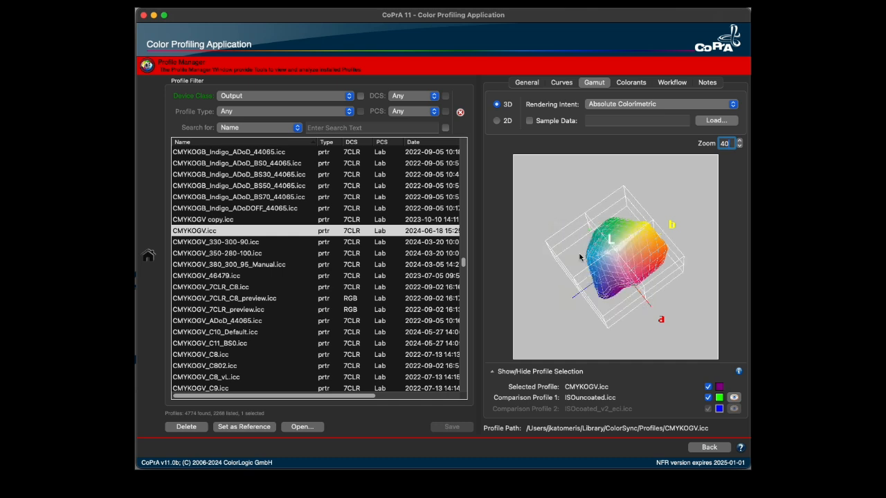
{"action": "right_click", "coordinate": [609, 263]}
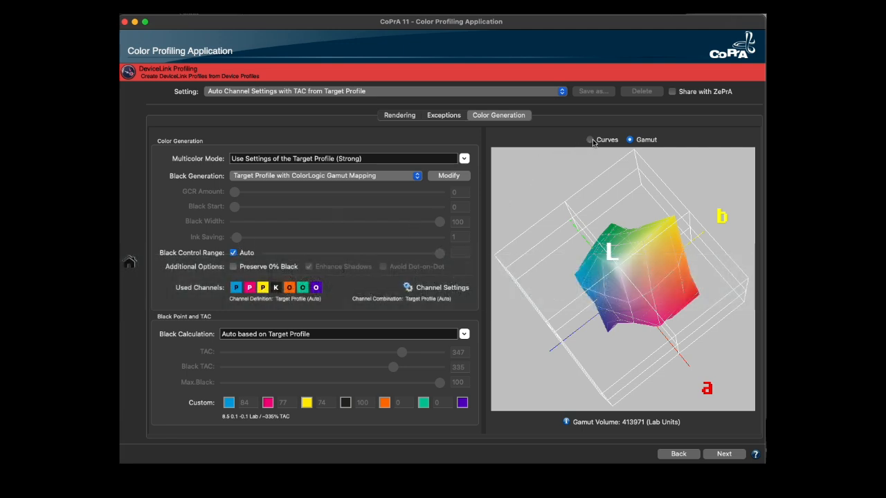
Compare curves and gamut, try Digital Printing - Close Match, then choose Print to Print - Paper absolute.
{"action": "left_click", "coordinate": [590, 139]}
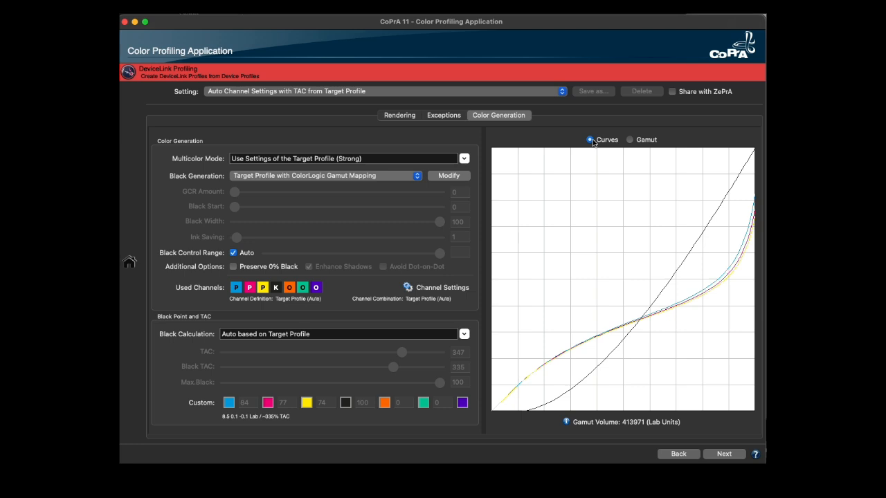
{"action": "left_click", "coordinate": [630, 140]}
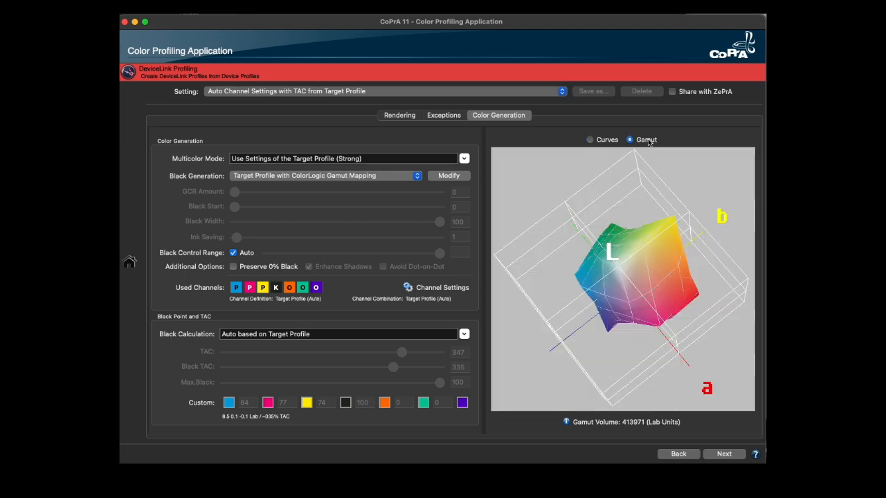
{"action": "mouse_move", "coordinate": [637, 287]}
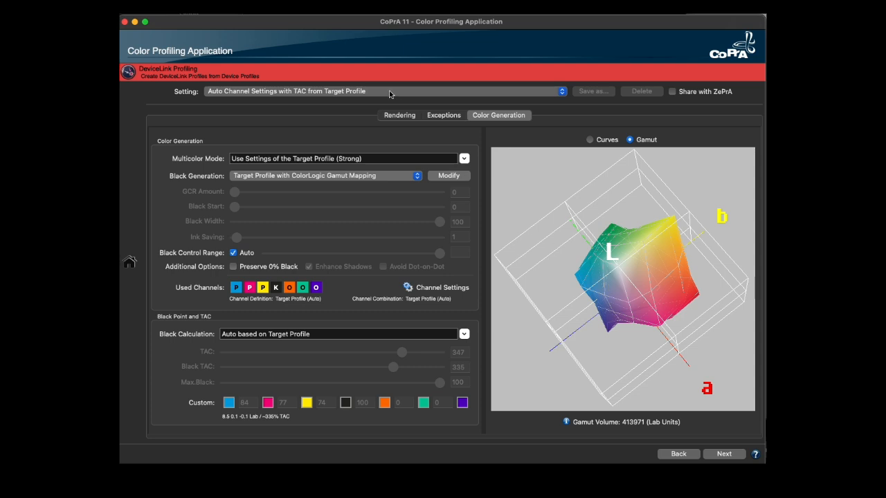
{"action": "left_click", "coordinate": [560, 91]}
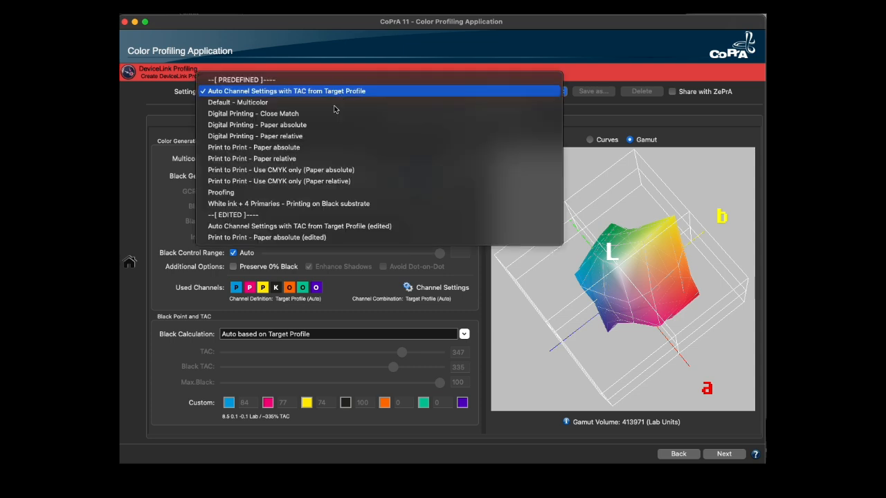
{"action": "left_click", "coordinate": [253, 113]}
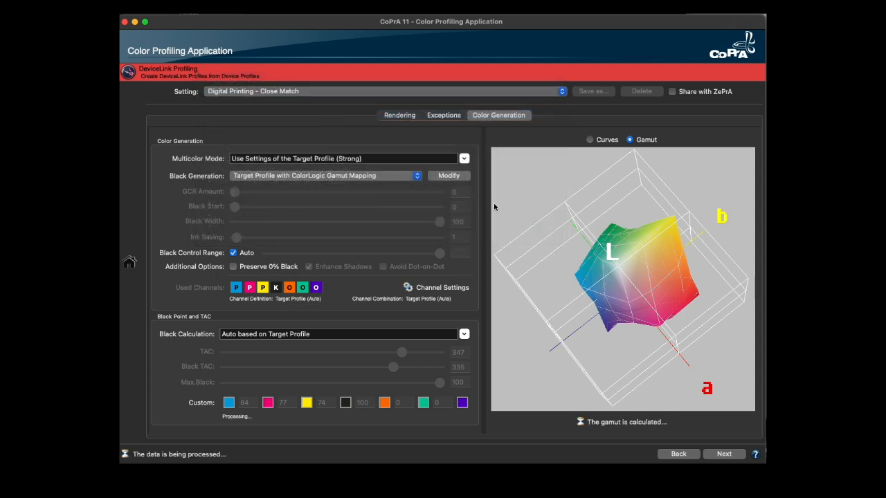
{"action": "left_click", "coordinate": [339, 334]}
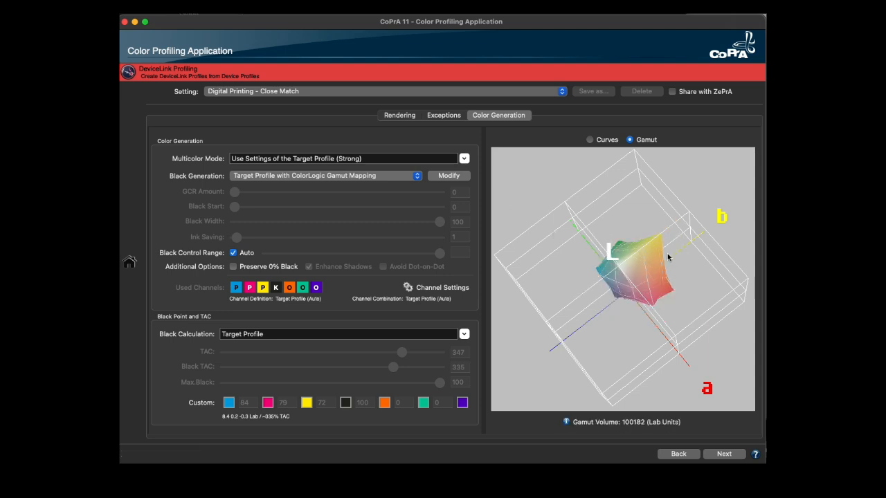
{"action": "mouse_move", "coordinate": [446, 95]}
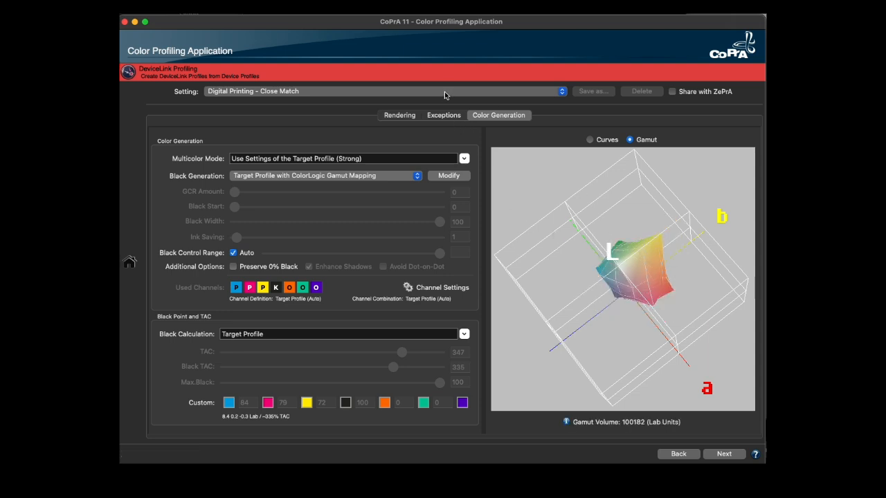
{"action": "left_click", "coordinate": [562, 91]}
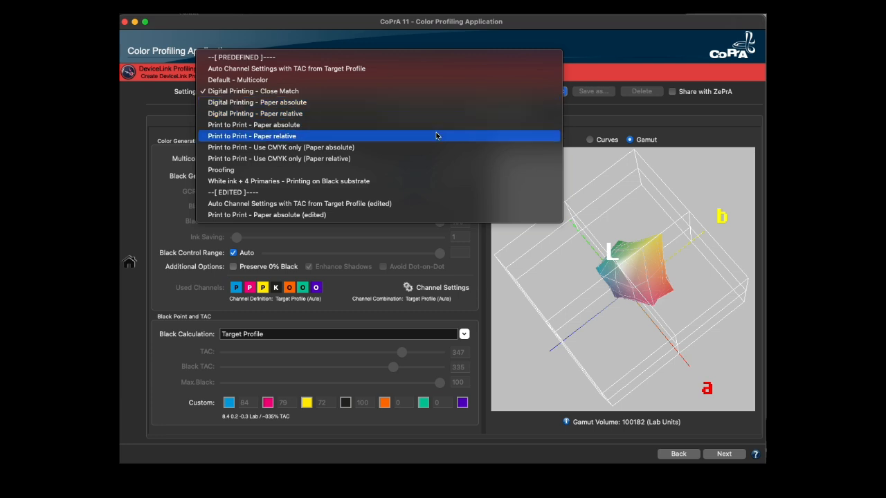
{"action": "left_click", "coordinate": [254, 125]}
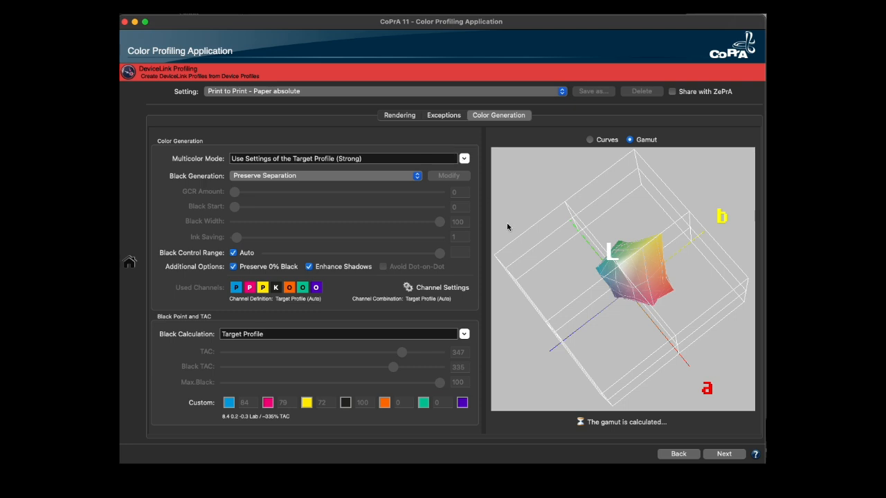
{"action": "mouse_move", "coordinate": [391, 299]}
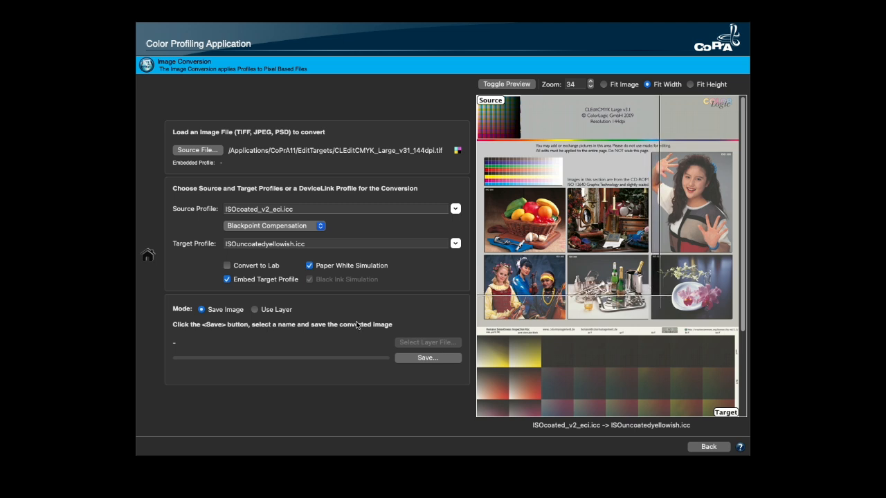
{"action": "mouse_move", "coordinate": [175, 252]}
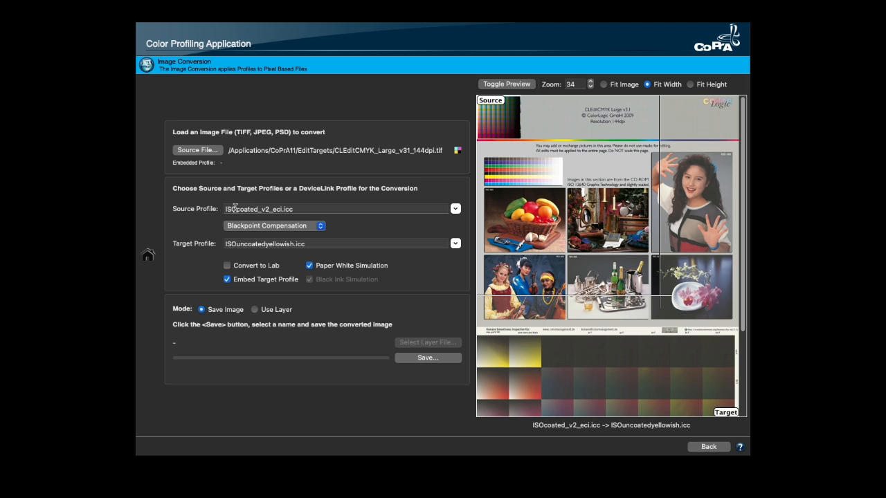
{"action": "mouse_move", "coordinate": [275, 227]}
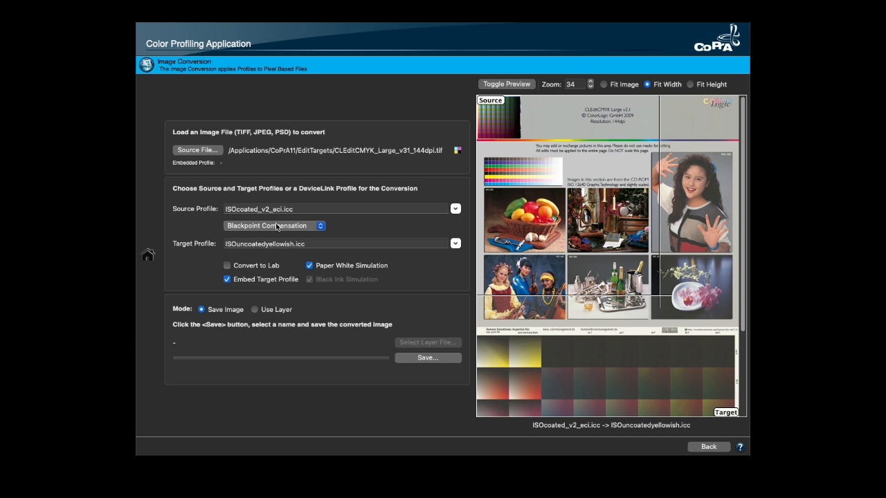
{"action": "mouse_move", "coordinate": [520, 89]}
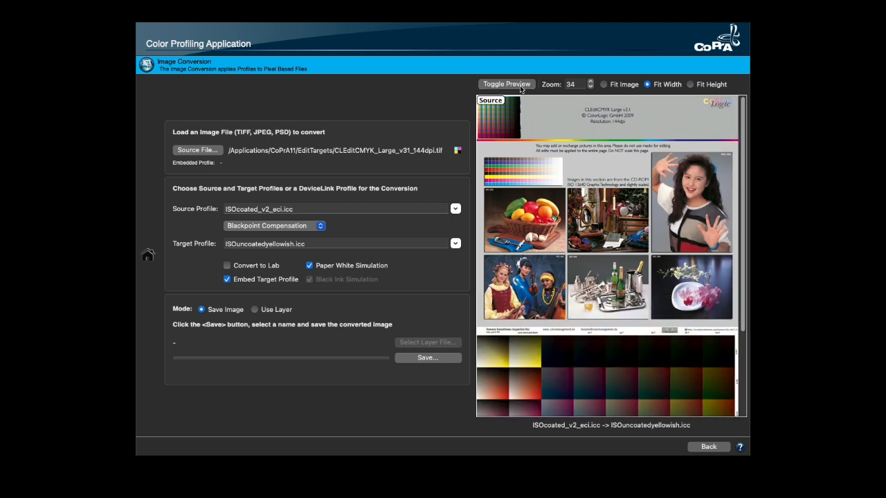
{"action": "mouse_move", "coordinate": [496, 112]}
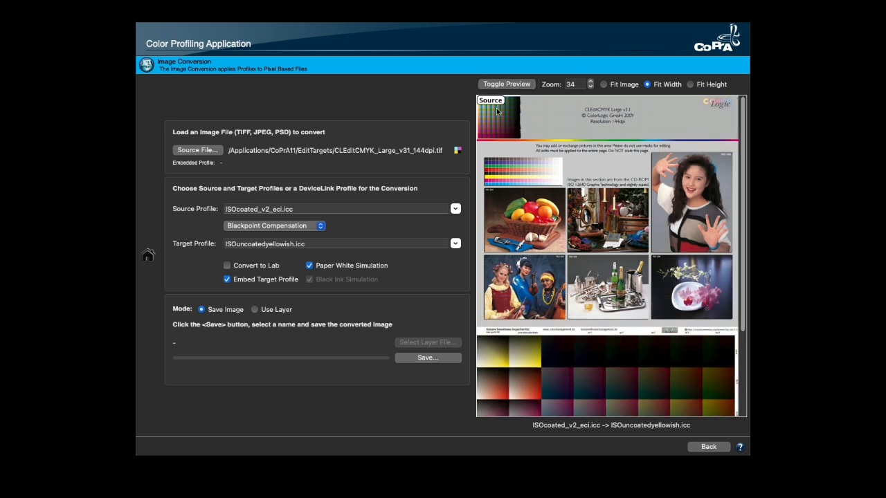
Fit the whole test chart in the preview, load Landscape_orig.tif, and fit to height.
{"action": "left_click", "coordinate": [506, 83]}
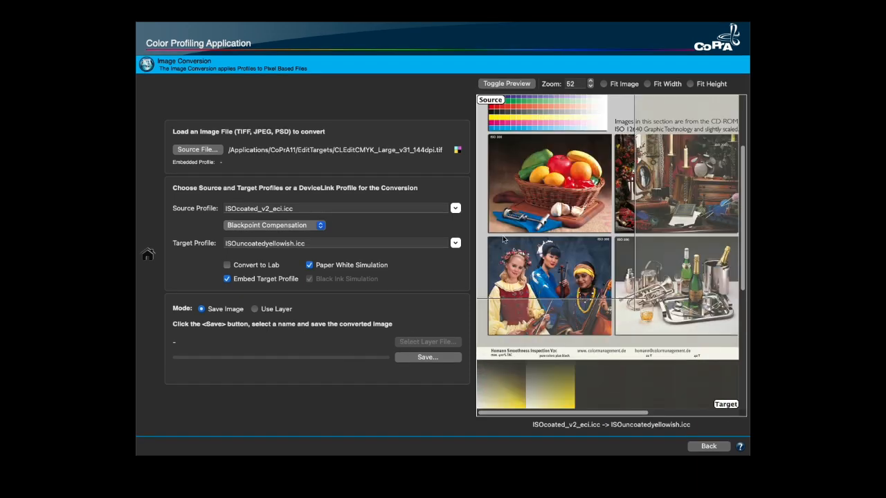
{"action": "mouse_move", "coordinate": [602, 57]}
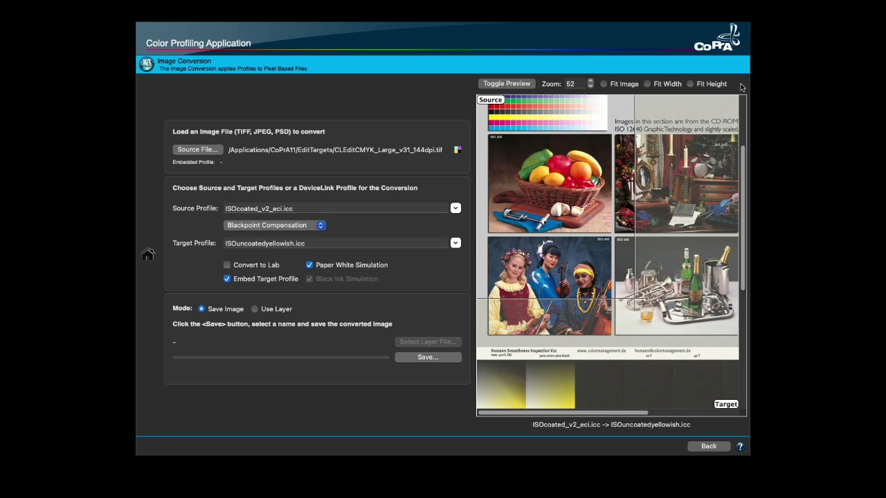
{"action": "mouse_move", "coordinate": [583, 96]}
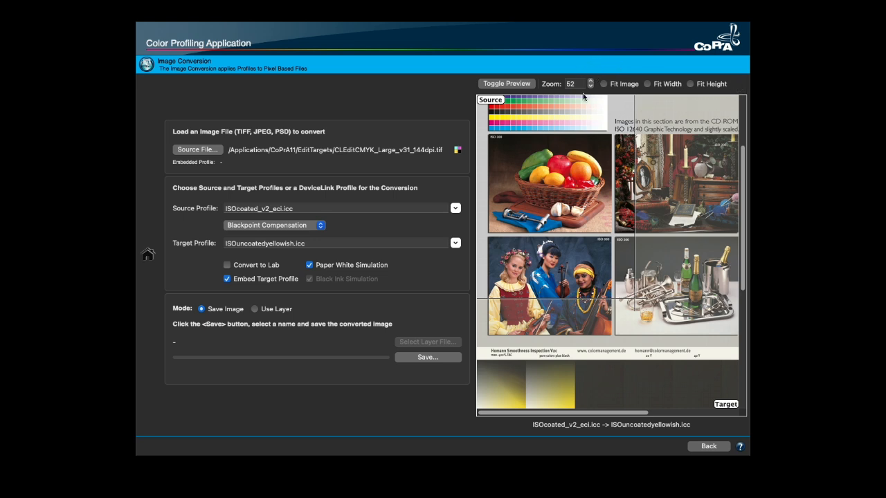
{"action": "left_click", "coordinate": [603, 84]}
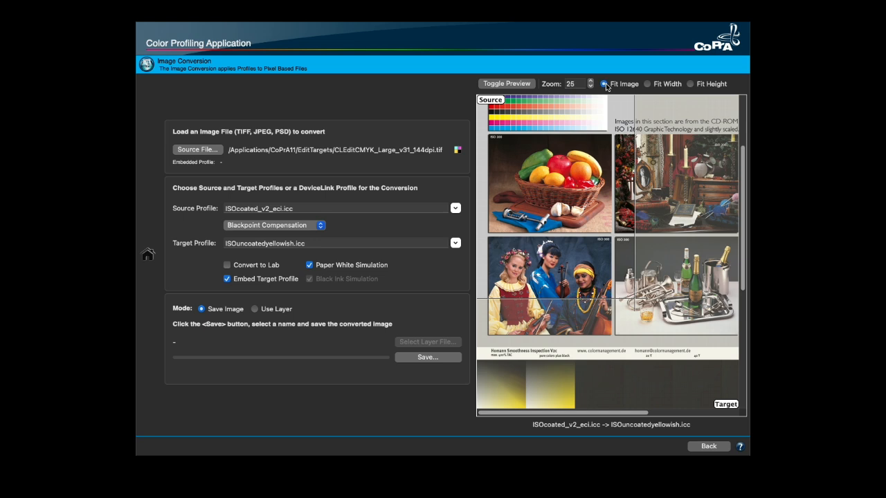
{"action": "left_click", "coordinate": [604, 84]}
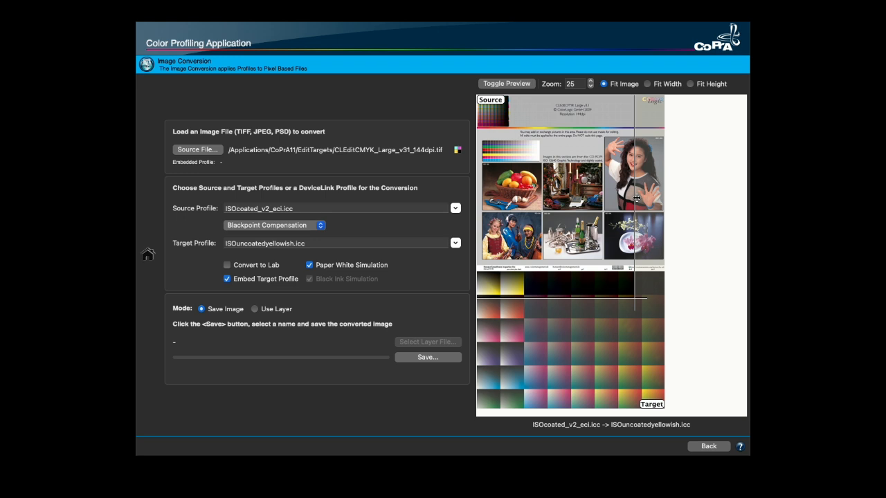
{"action": "left_click", "coordinate": [647, 84]}
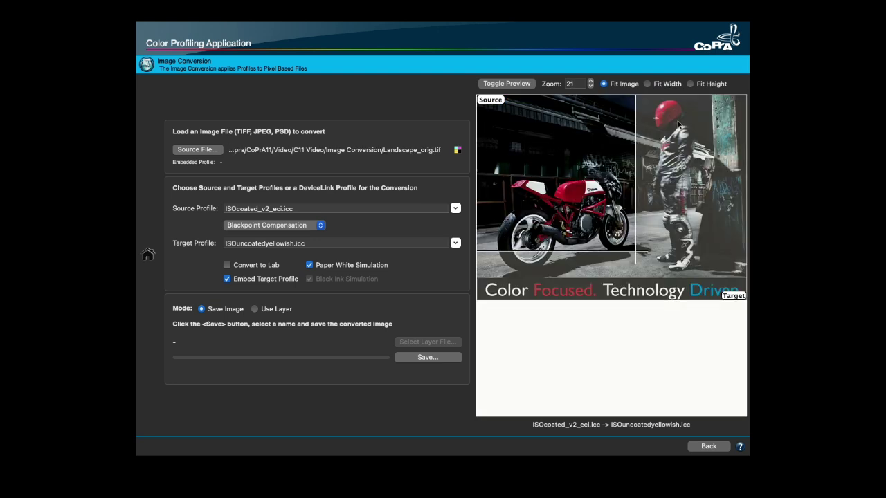
{"action": "mouse_move", "coordinate": [708, 88]}
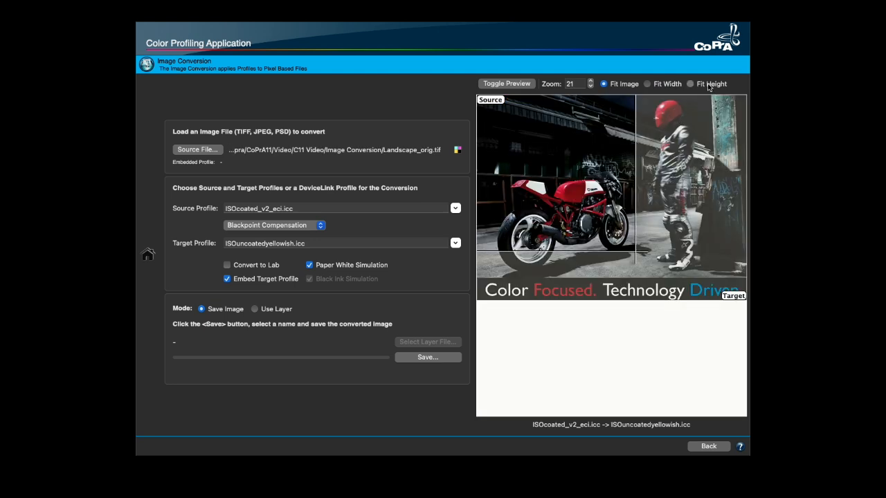
{"action": "left_click", "coordinate": [690, 83]}
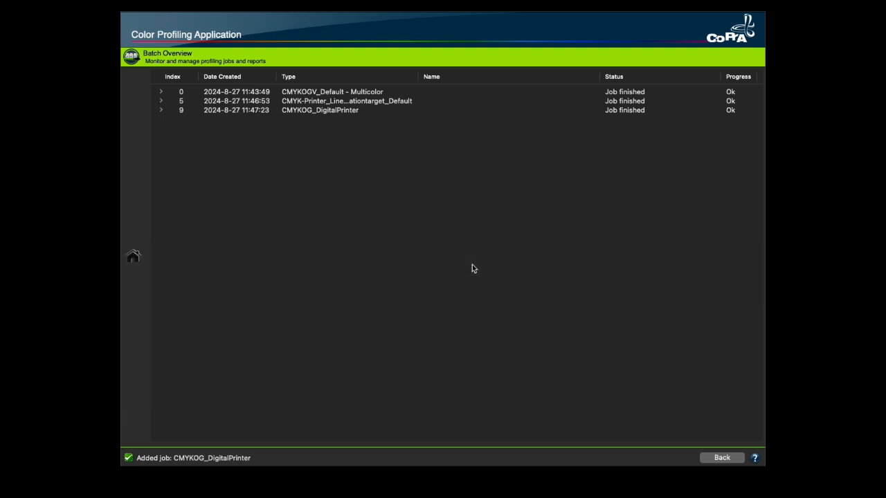
{"action": "mouse_move", "coordinate": [467, 262]}
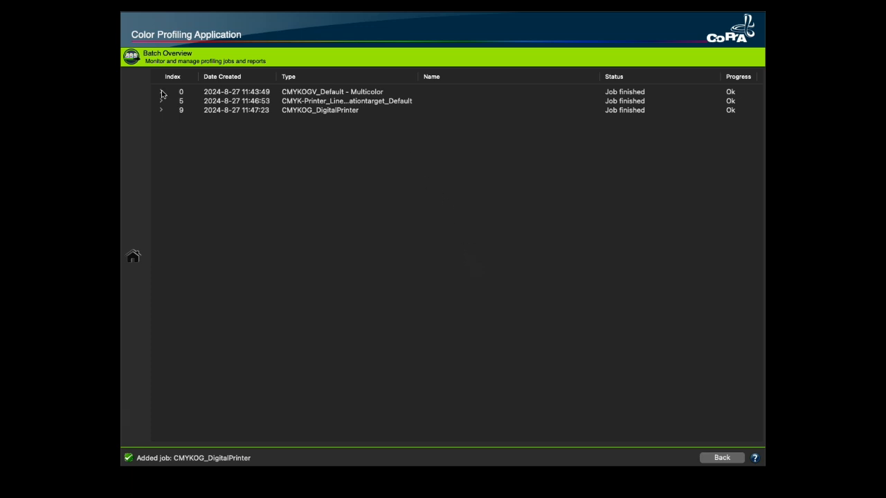
Expand CMYKOGV_Default - Multicolor and review its 7CLR profile, report, RGB preview and 4CLR variants.
{"action": "left_click", "coordinate": [161, 91]}
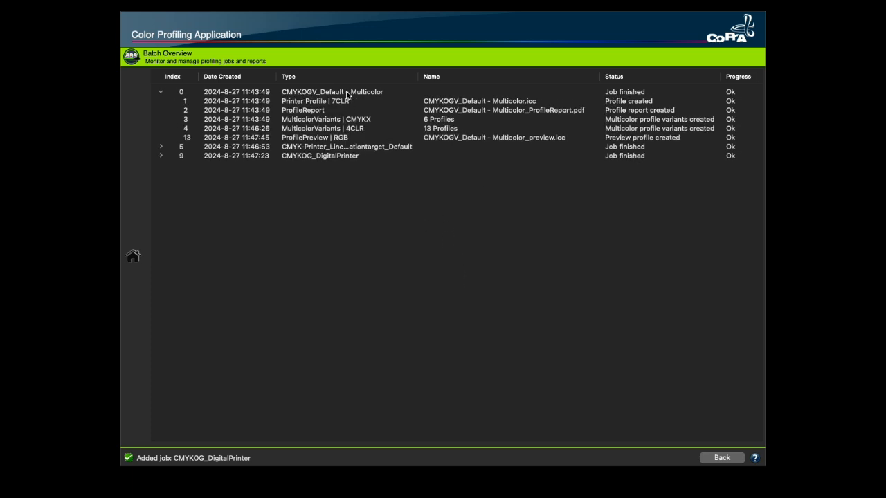
{"action": "mouse_move", "coordinate": [358, 140]}
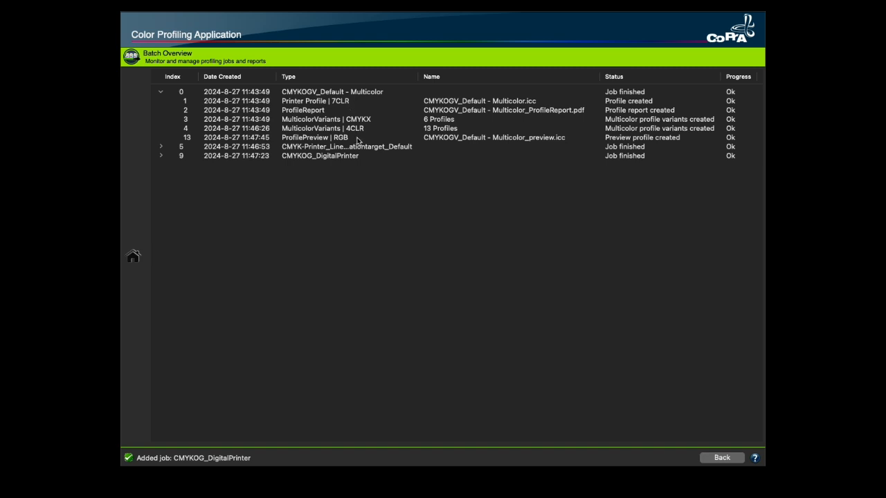
{"action": "mouse_move", "coordinate": [308, 106]}
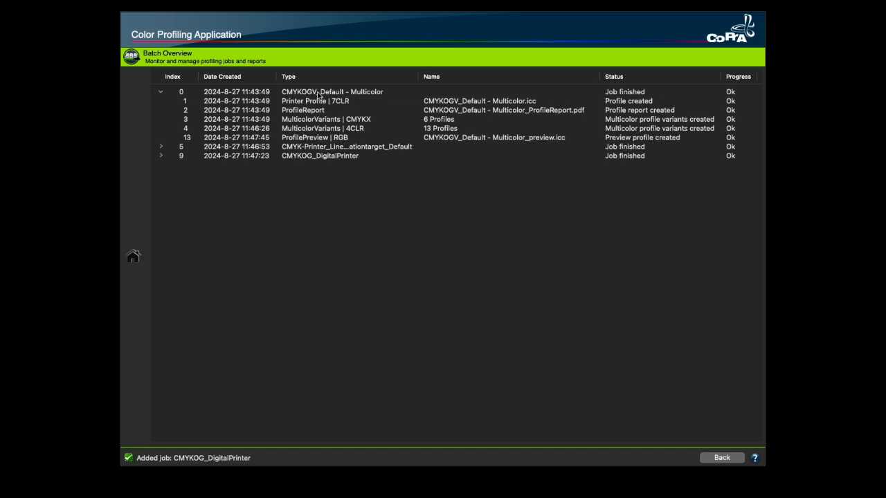
{"action": "left_click", "coordinate": [332, 91]}
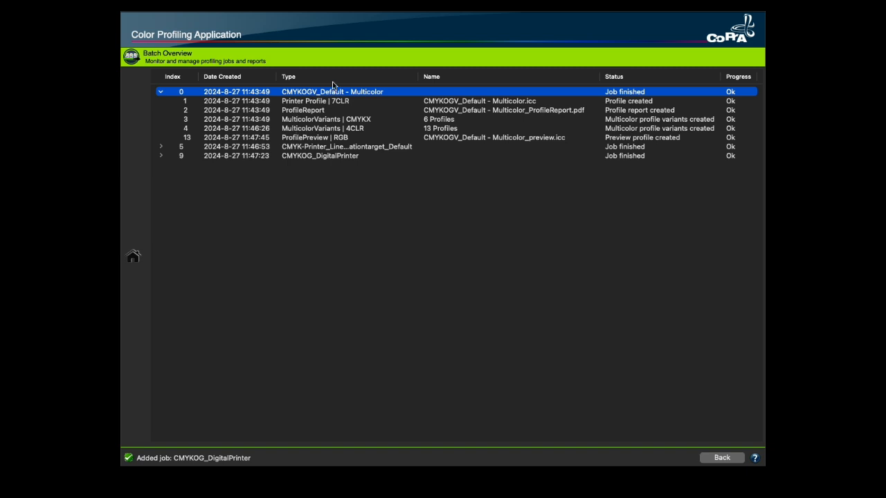
{"action": "mouse_move", "coordinate": [192, 92]}
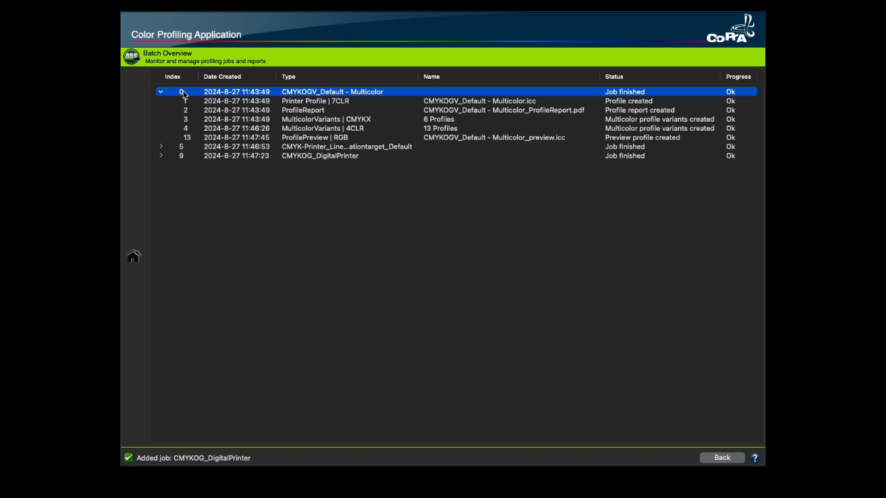
{"action": "mouse_move", "coordinate": [332, 112]}
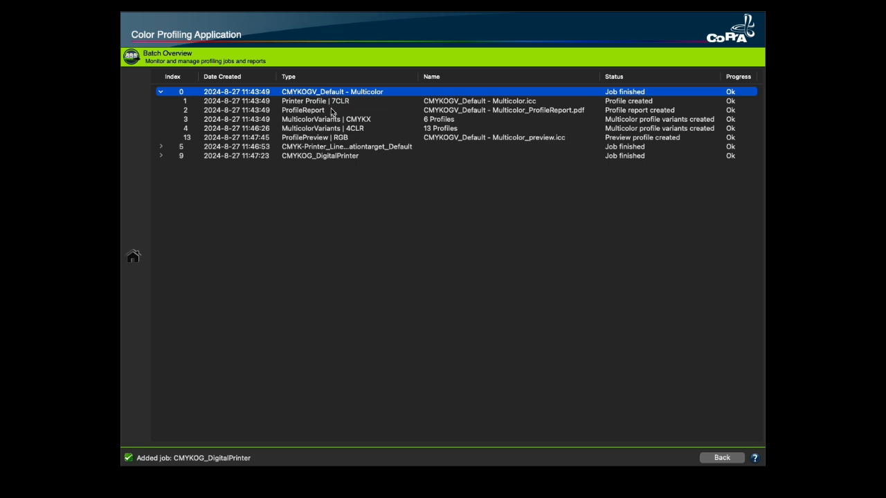
{"action": "left_click", "coordinate": [332, 100]}
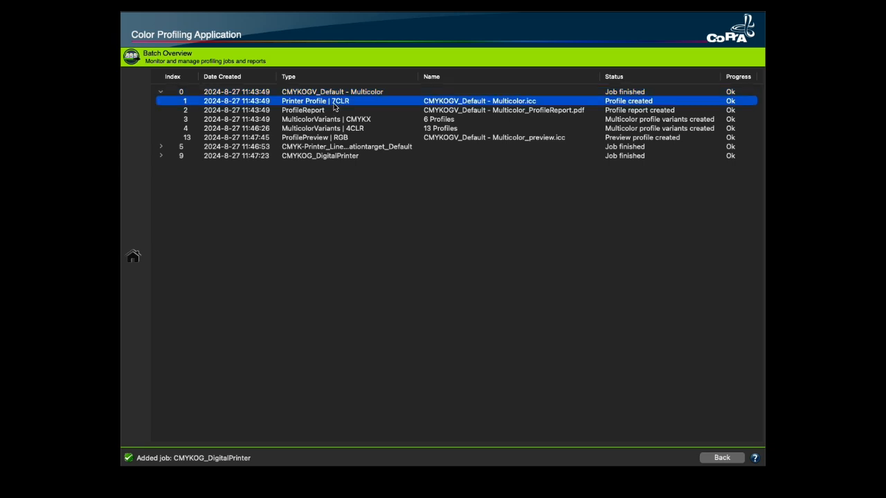
{"action": "mouse_move", "coordinate": [317, 112]}
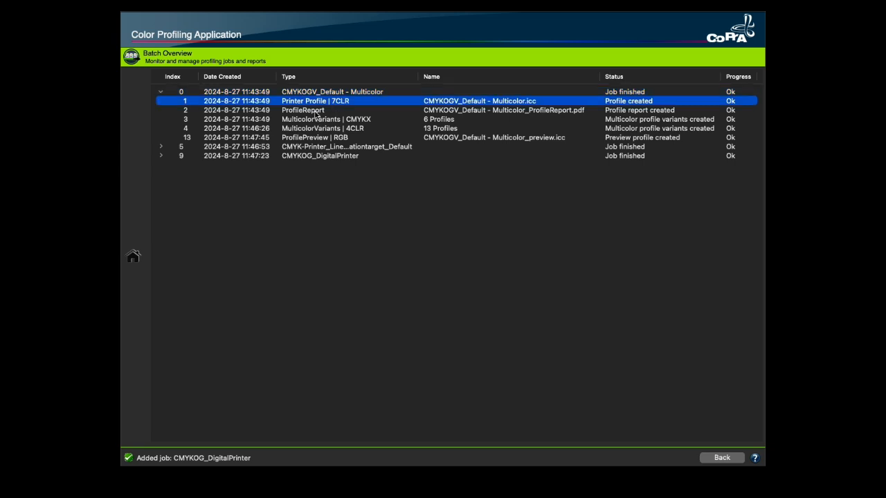
{"action": "left_click", "coordinate": [302, 110]}
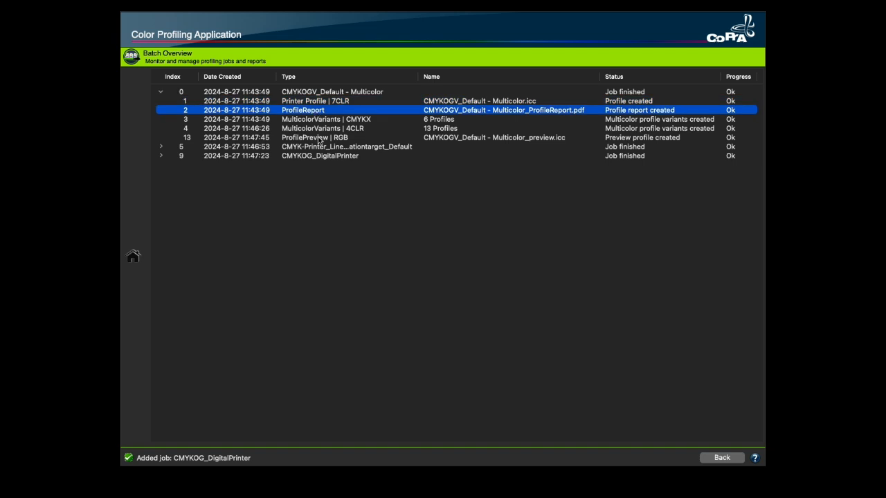
{"action": "left_click", "coordinate": [314, 137]}
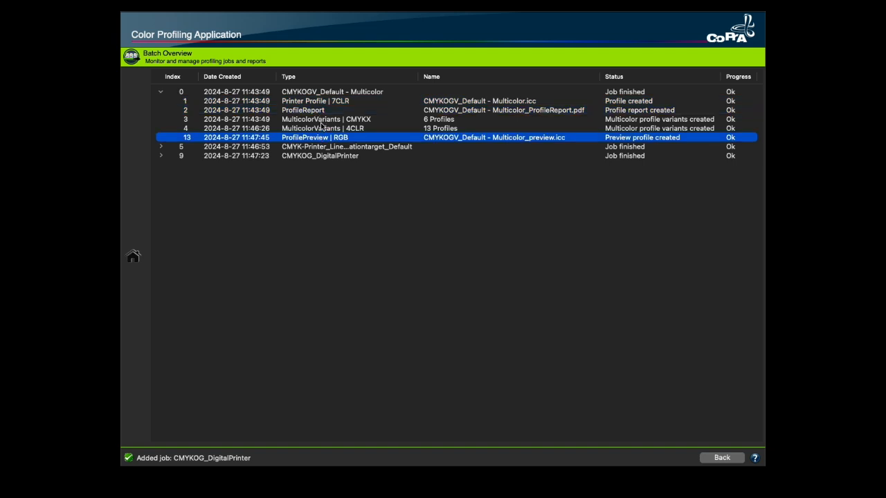
{"action": "left_click", "coordinate": [322, 128]}
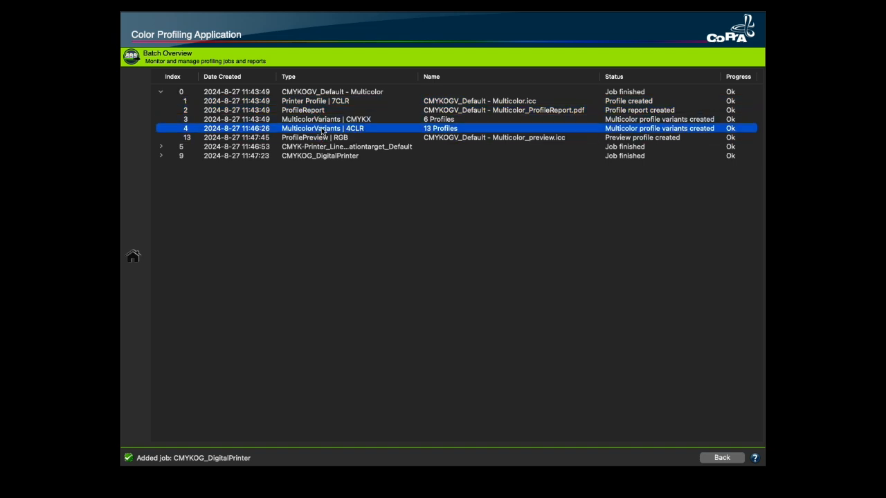
{"action": "left_click", "coordinate": [332, 91]}
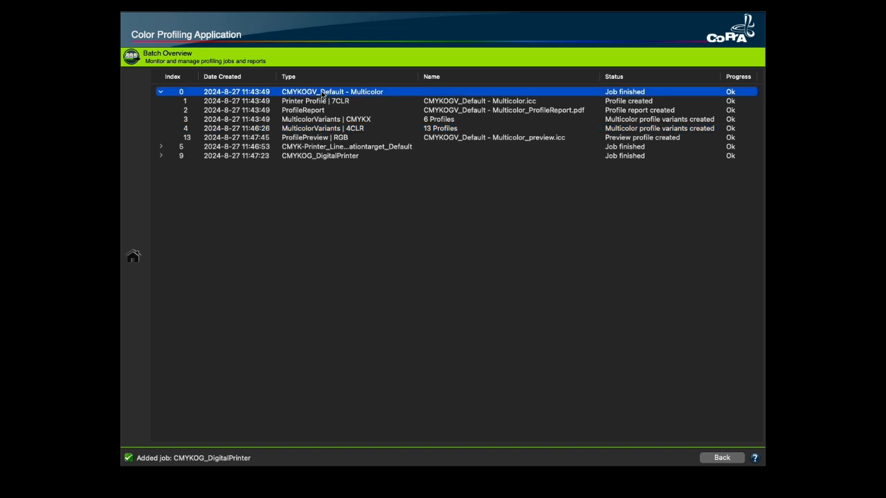
{"action": "mouse_move", "coordinate": [324, 121]}
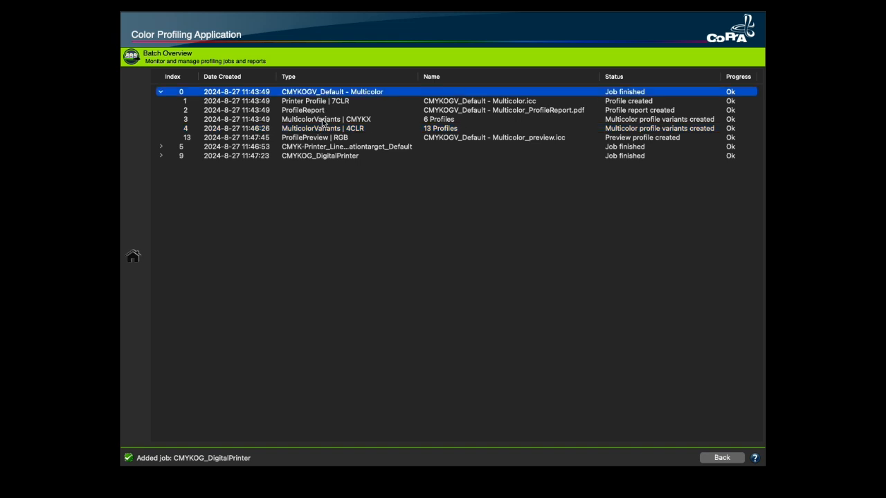
{"action": "mouse_move", "coordinate": [203, 171]}
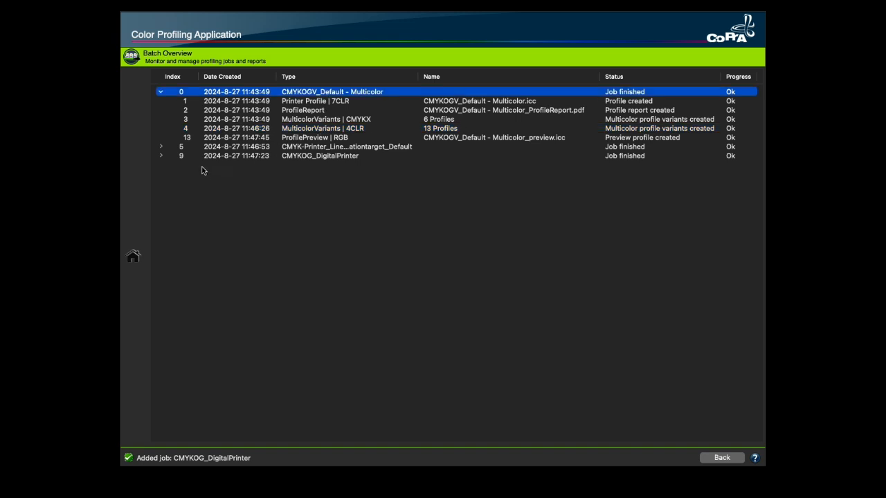
Create 3CLR profile variants from the CMYKOG_DigitalPrinter 6CLR printer profile.
{"action": "left_click", "coordinate": [160, 156]}
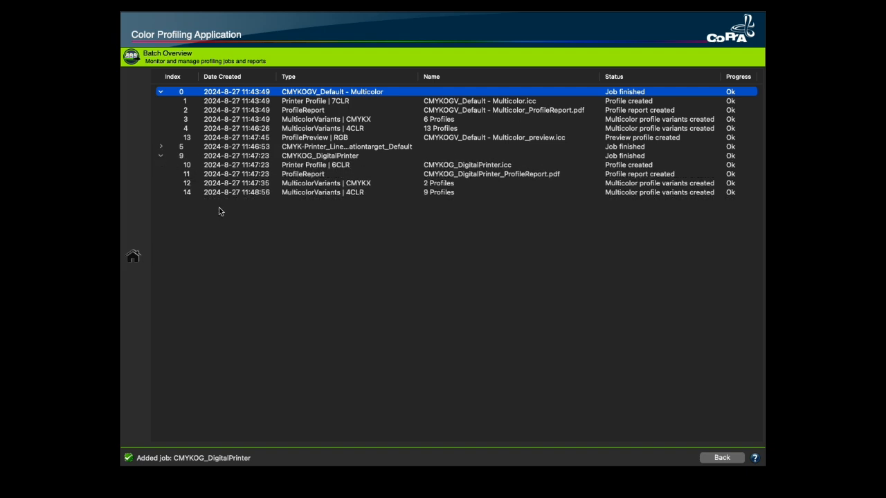
{"action": "mouse_move", "coordinate": [318, 173]}
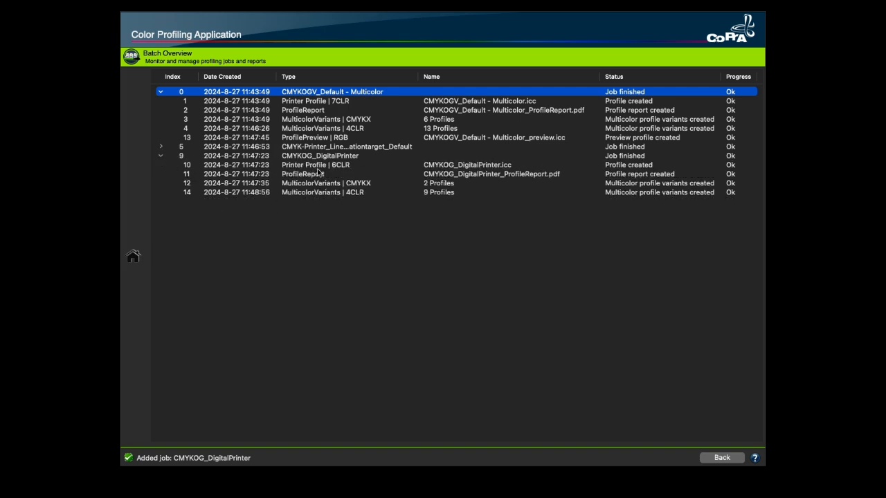
{"action": "left_click", "coordinate": [315, 164]}
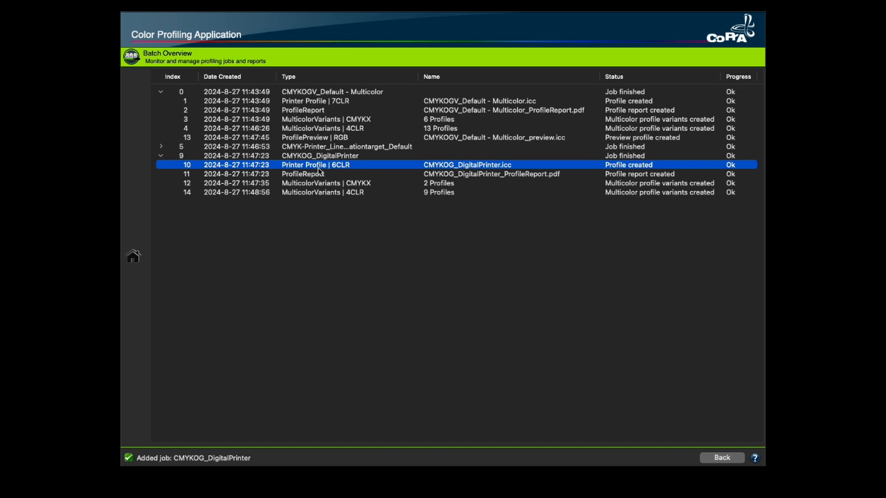
{"action": "right_click", "coordinate": [315, 165]}
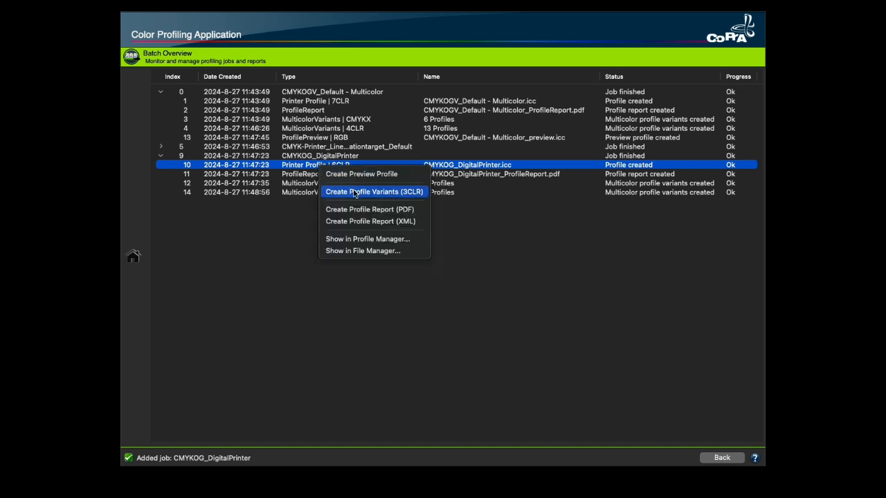
{"action": "left_click", "coordinate": [374, 192]}
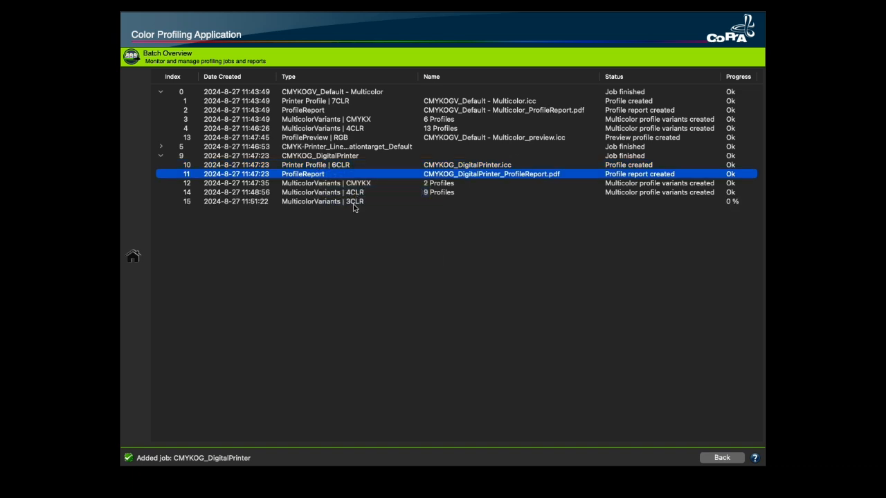